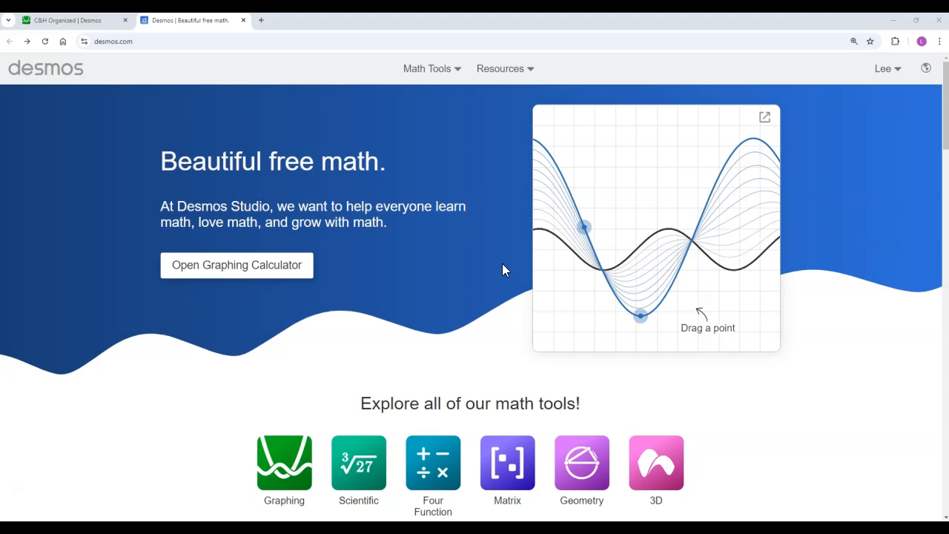
pyautogui.moveTo(164, 70)
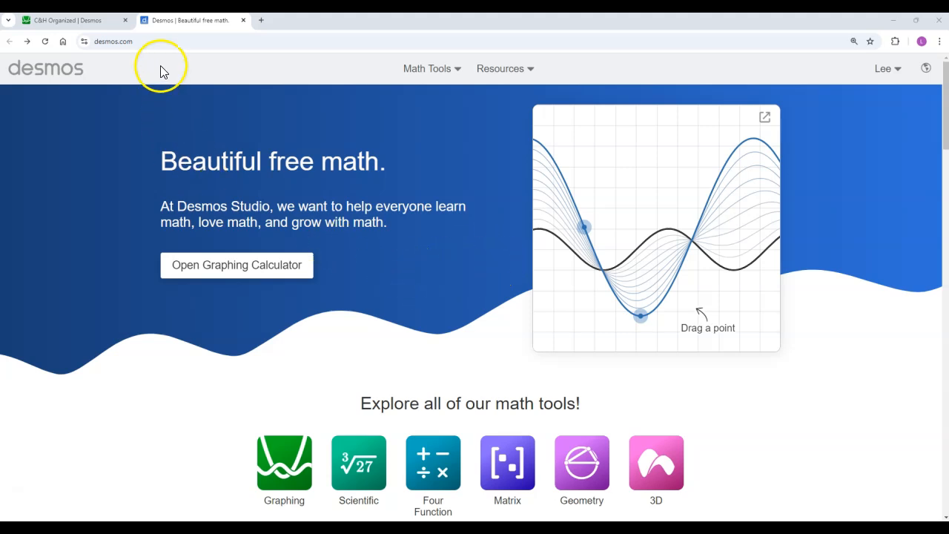
pyautogui.moveTo(113, 68)
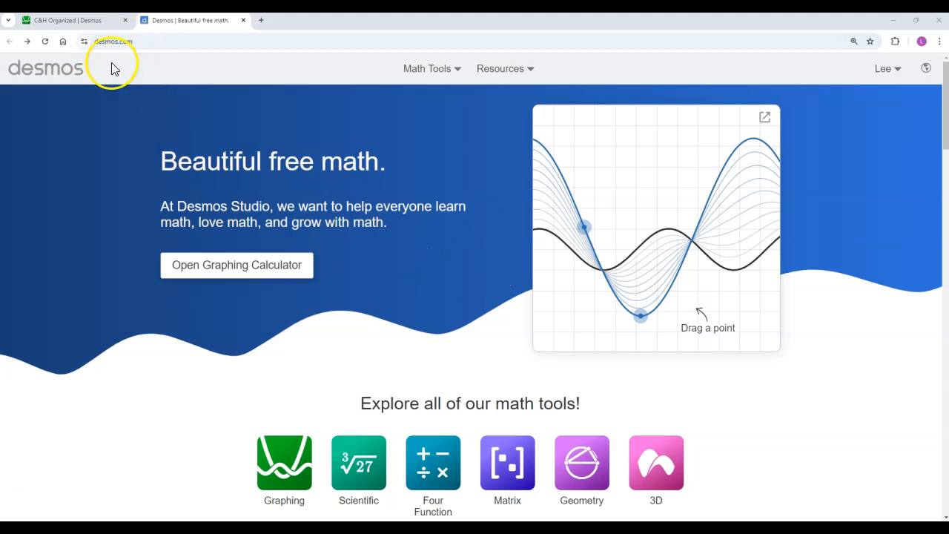
pyautogui.moveTo(148, 53)
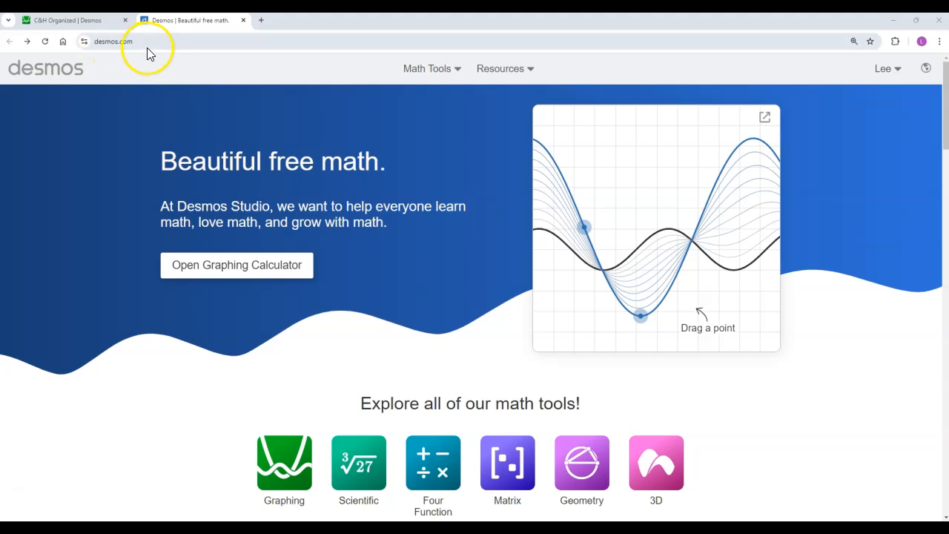
pyautogui.moveTo(91, 239)
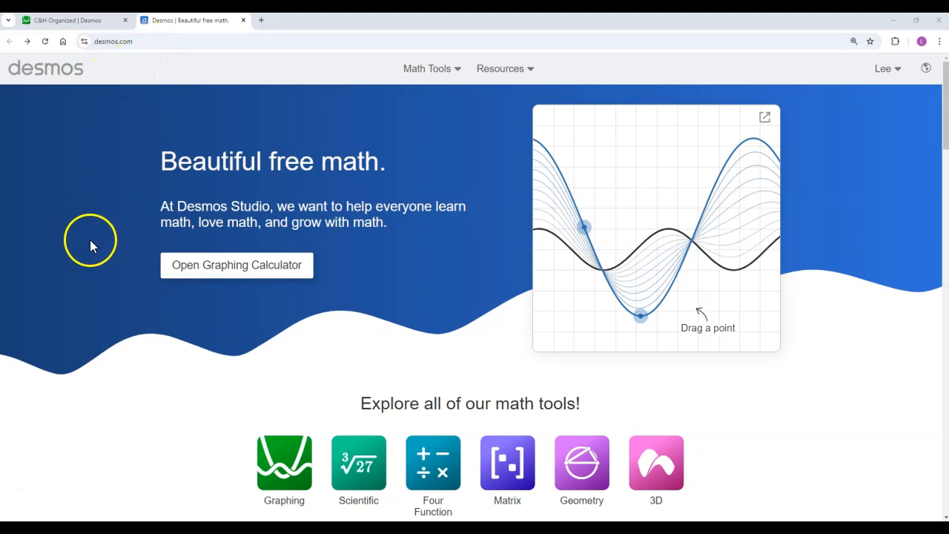
pyautogui.moveTo(141, 350)
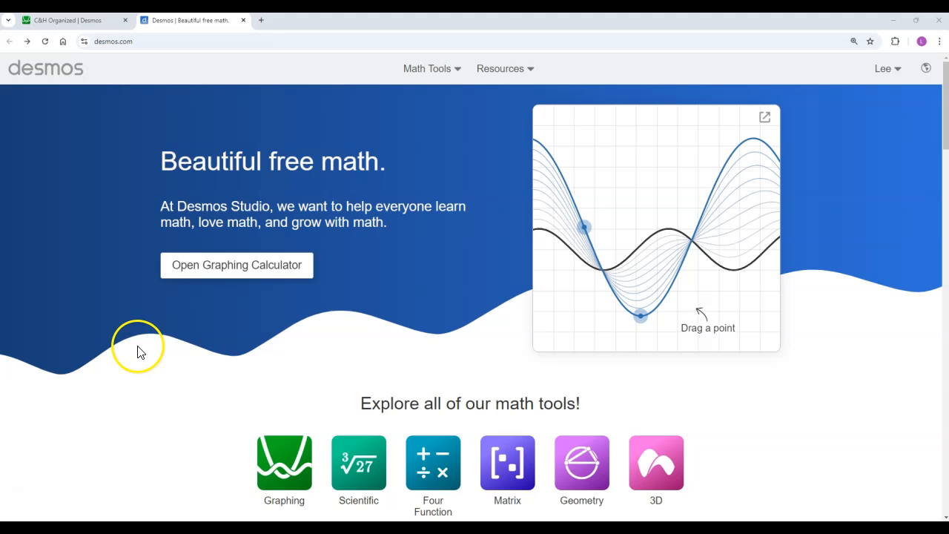
pyautogui.moveTo(140, 352)
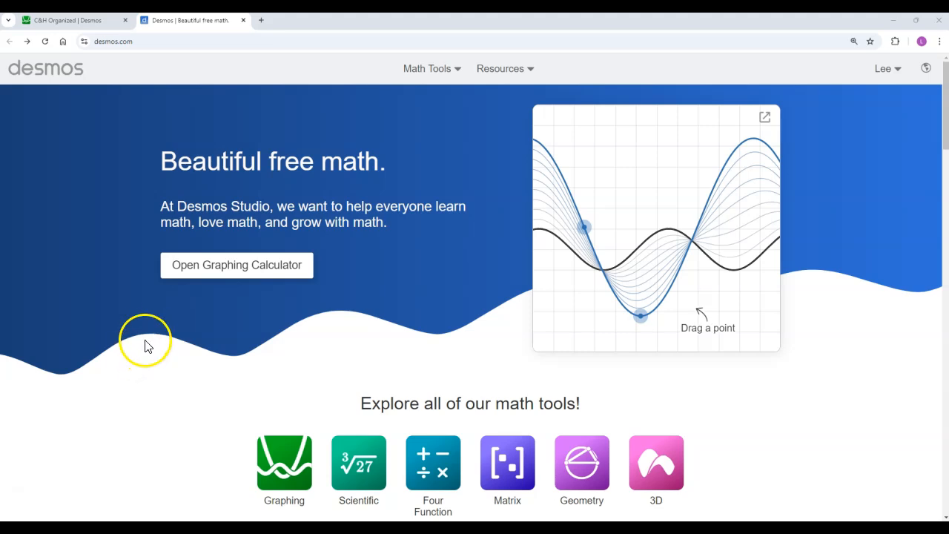
pyautogui.moveTo(162, 314)
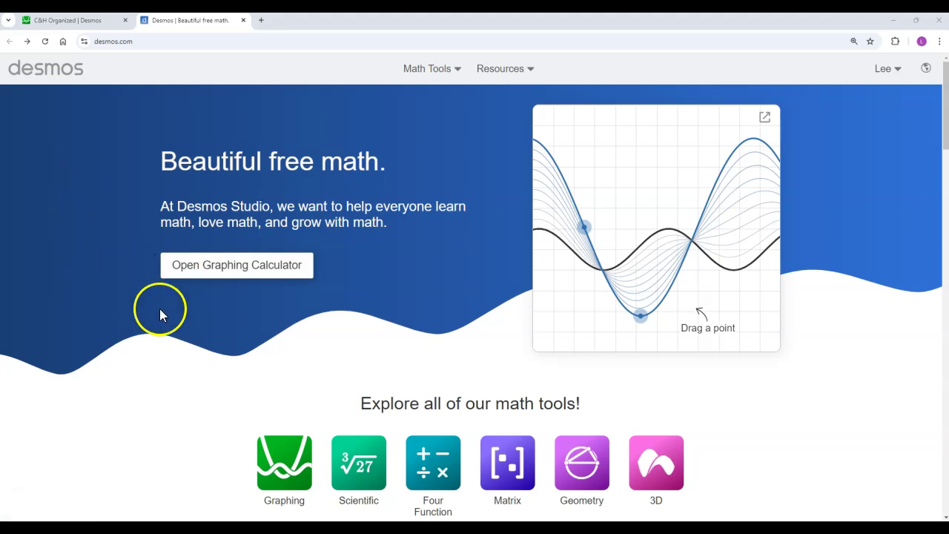
pyautogui.moveTo(284, 466)
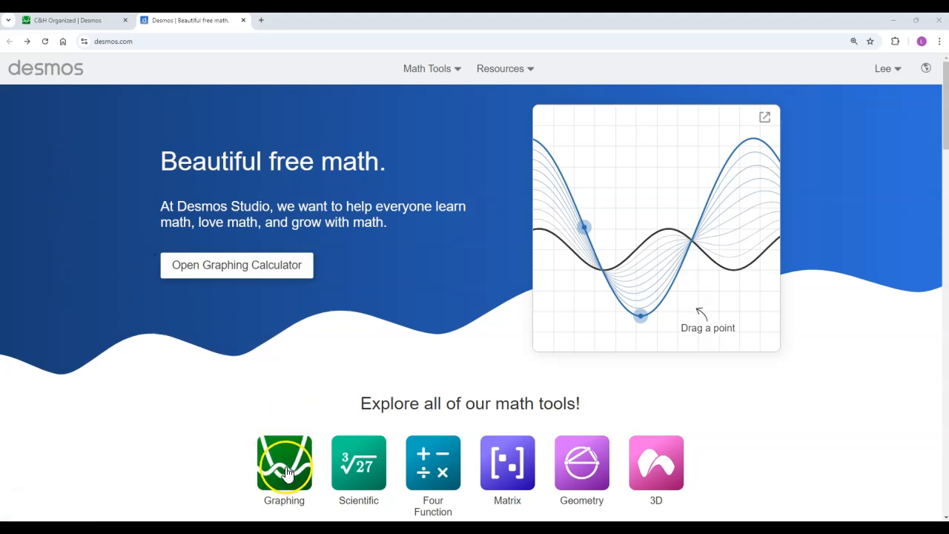
pyautogui.moveTo(257, 269)
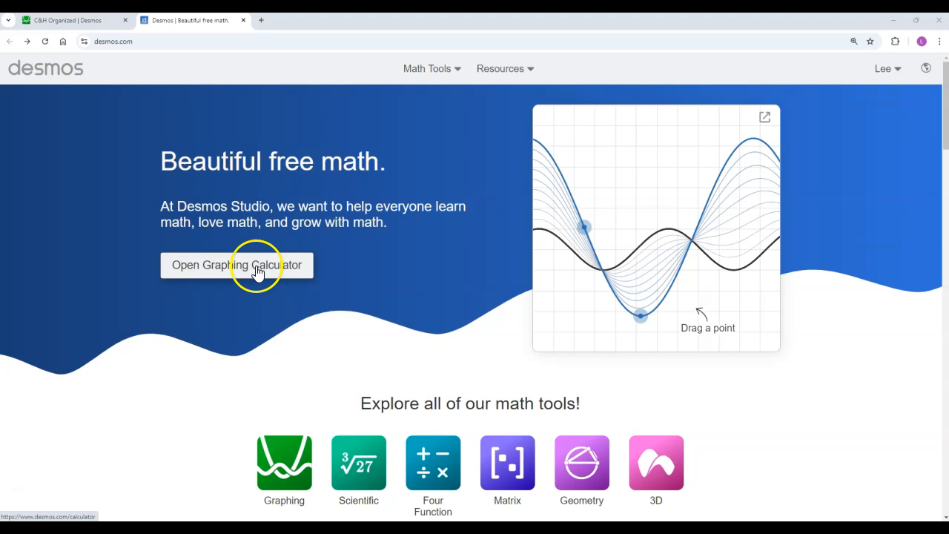
pyautogui.moveTo(362, 454)
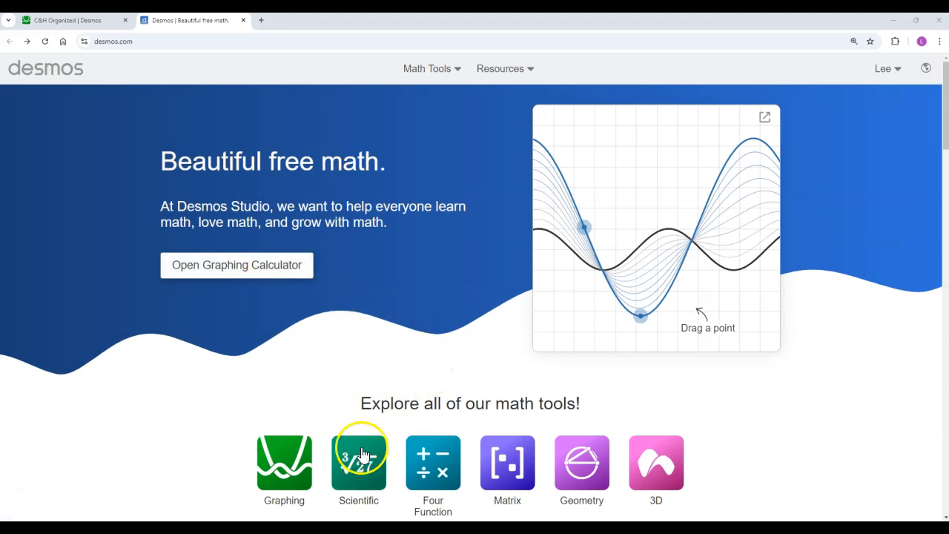
pyautogui.moveTo(740, 459)
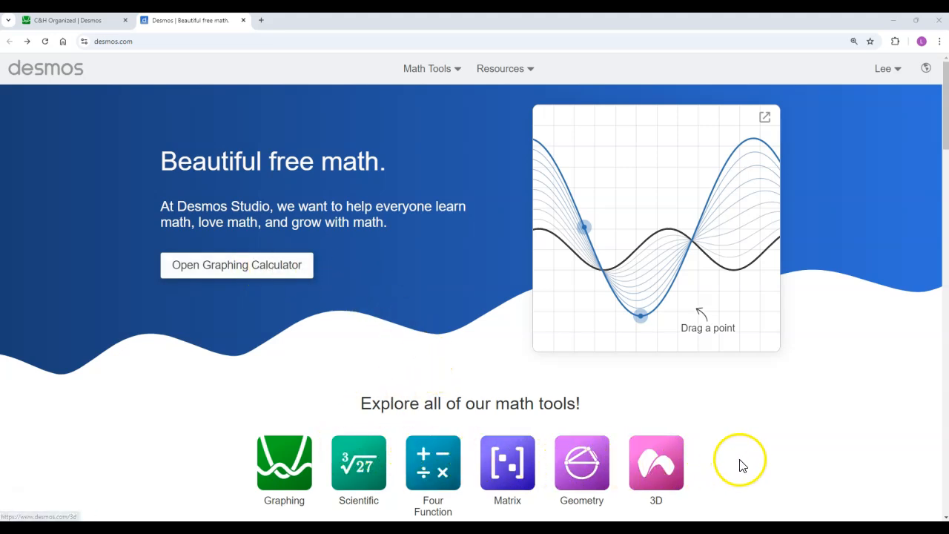
pyautogui.moveTo(656, 467)
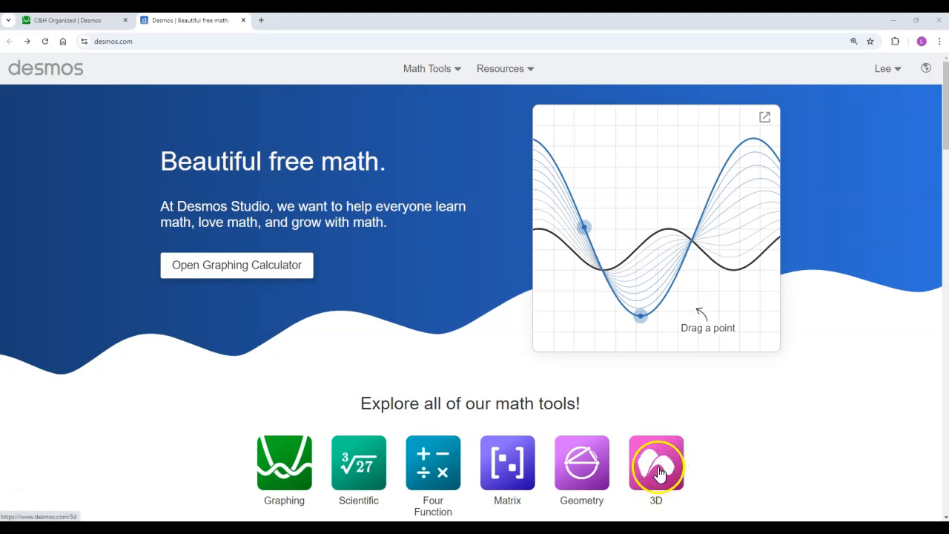
pyautogui.moveTo(359, 464)
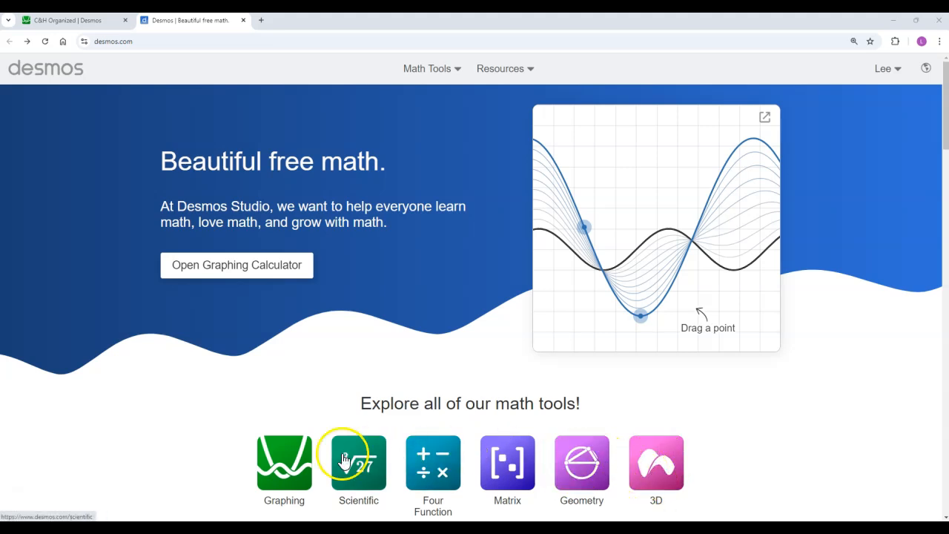
pyautogui.moveTo(167, 419)
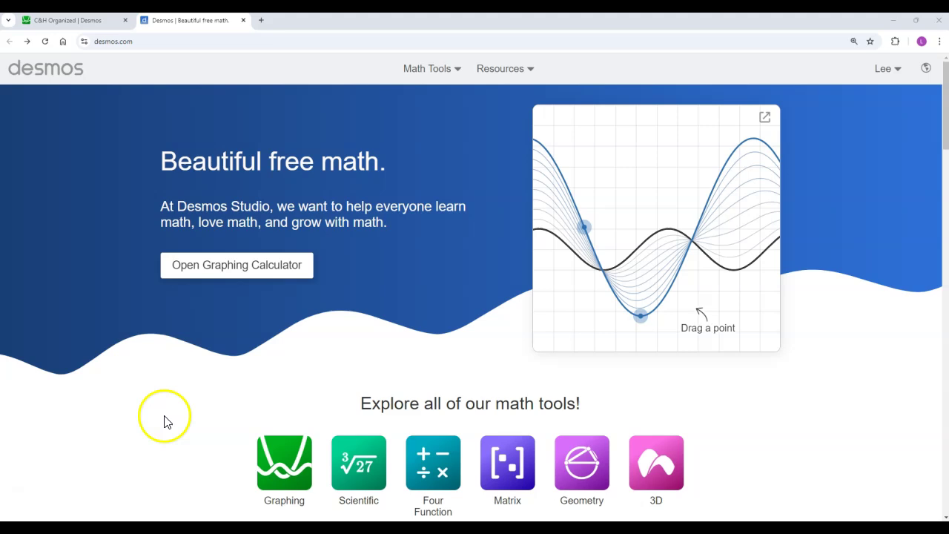
pyautogui.moveTo(284, 431)
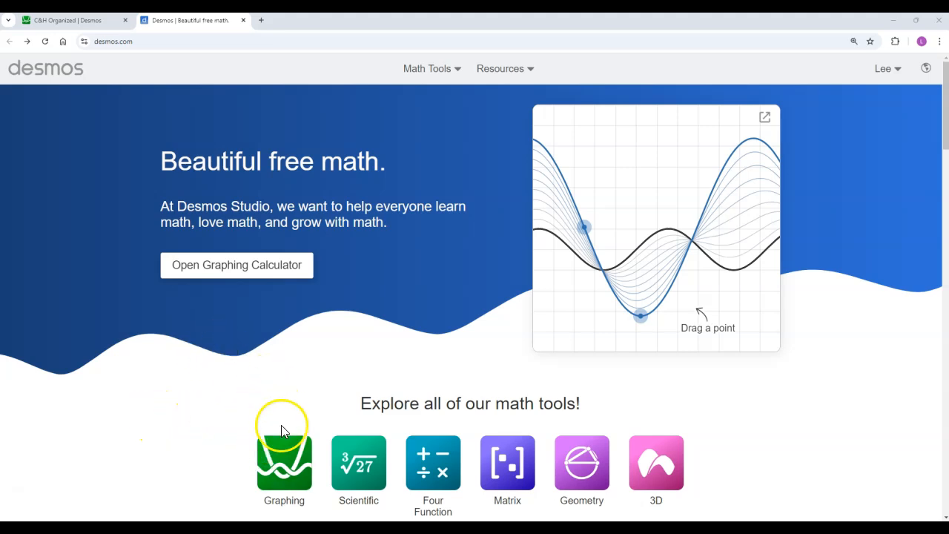
# - Launch the Graphing calculator from the Desmos home page's math tools
pyautogui.click(284, 463)
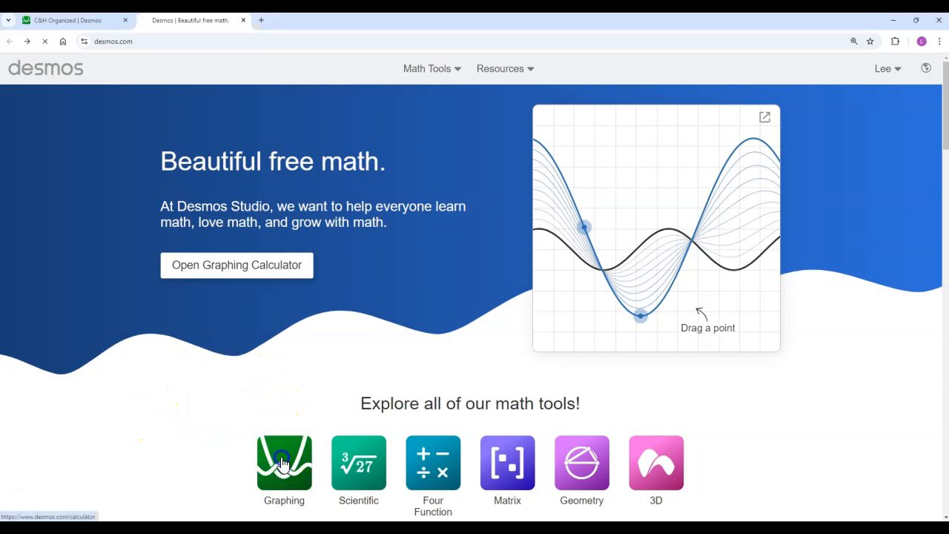
# - Load a blank Untitled Graph with an empty expression list
pyautogui.click(284, 463)
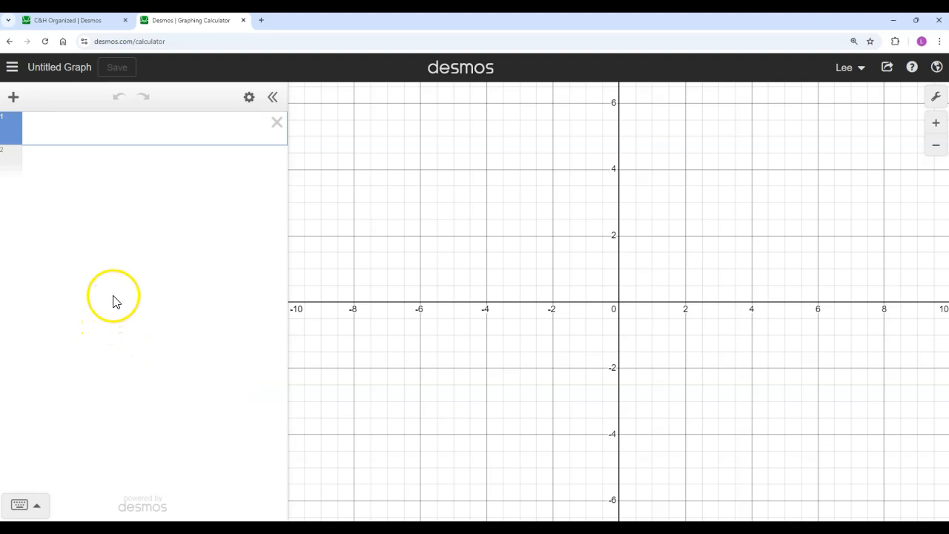
pyautogui.moveTo(313, 245)
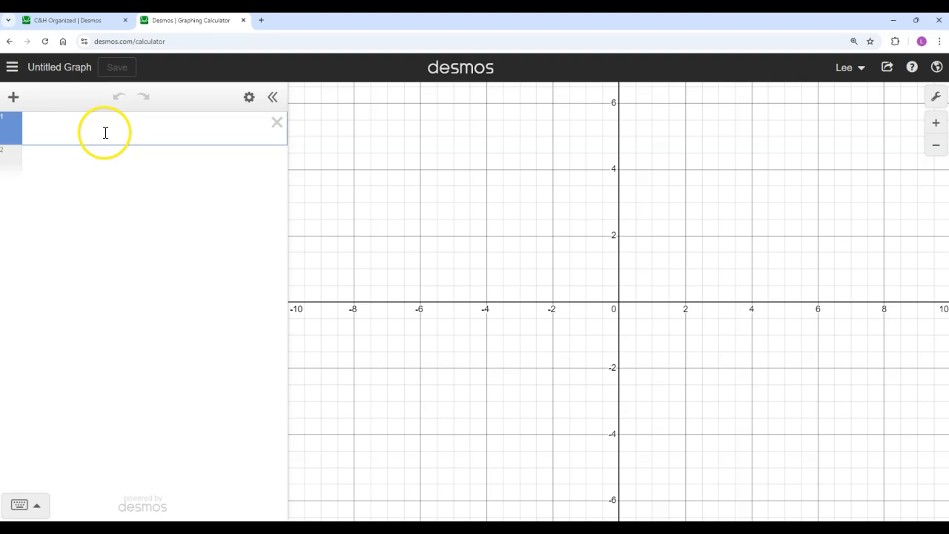
pyautogui.moveTo(442, 204)
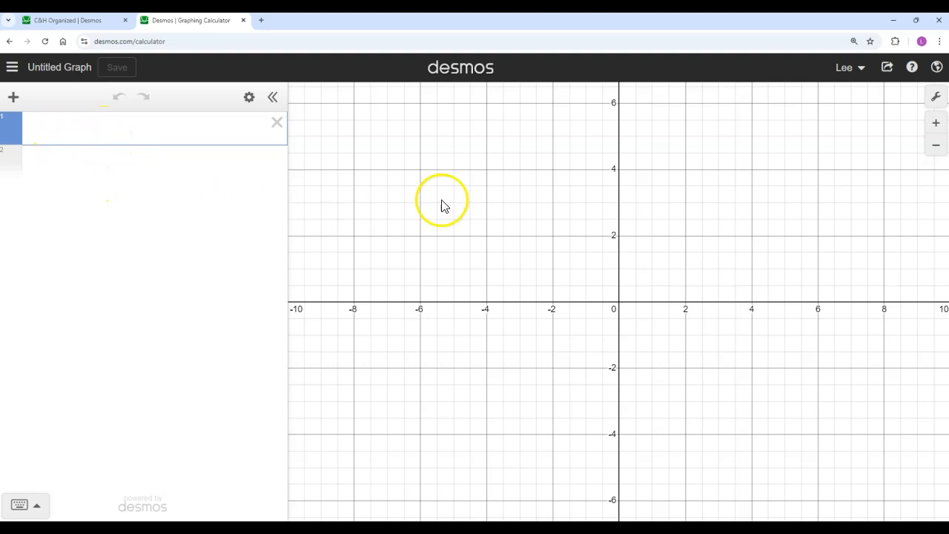
pyautogui.moveTo(615, 282)
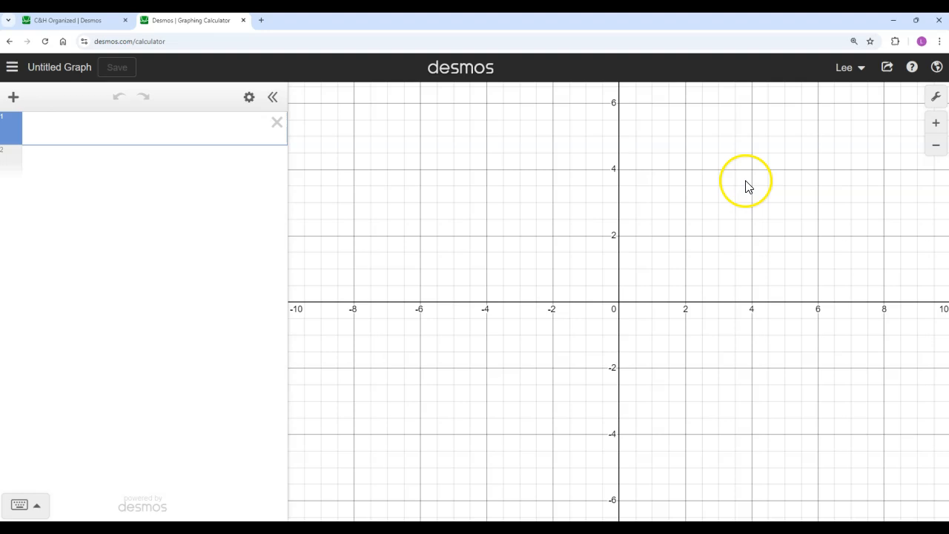
pyautogui.moveTo(846, 67)
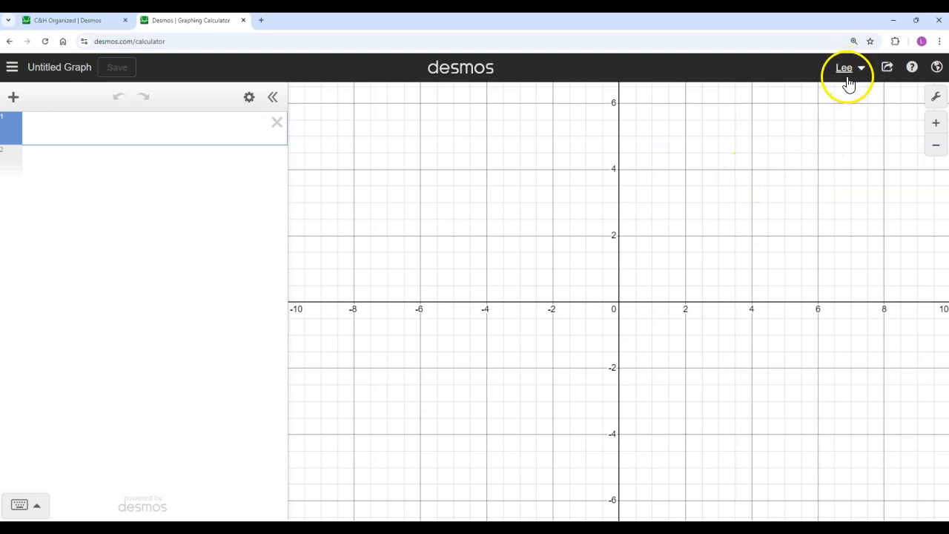
pyautogui.moveTo(813, 109)
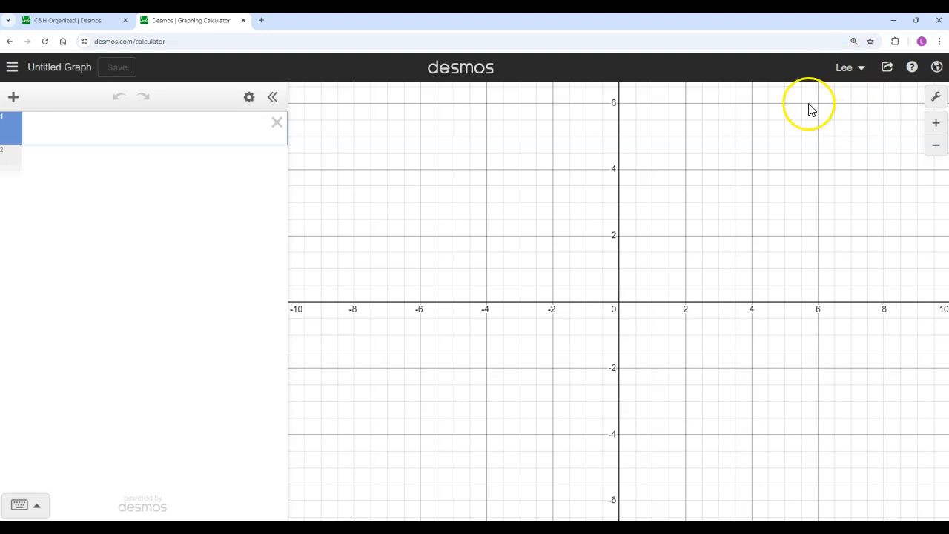
pyautogui.moveTo(516, 281)
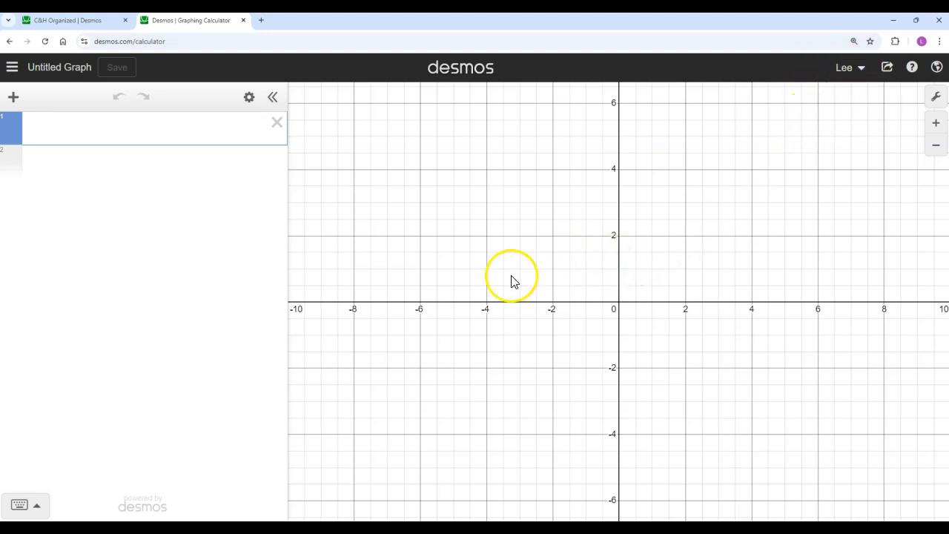
pyautogui.moveTo(489, 285)
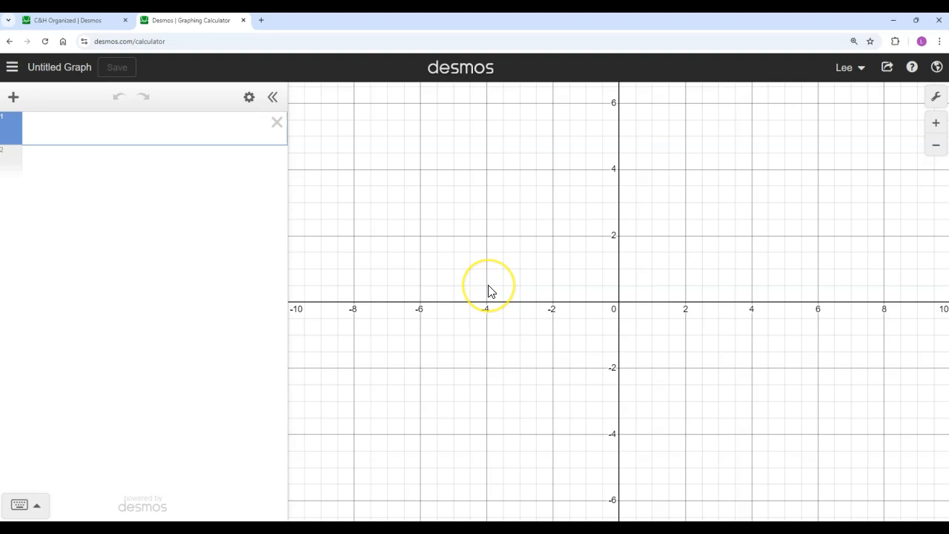
pyautogui.moveTo(481, 266)
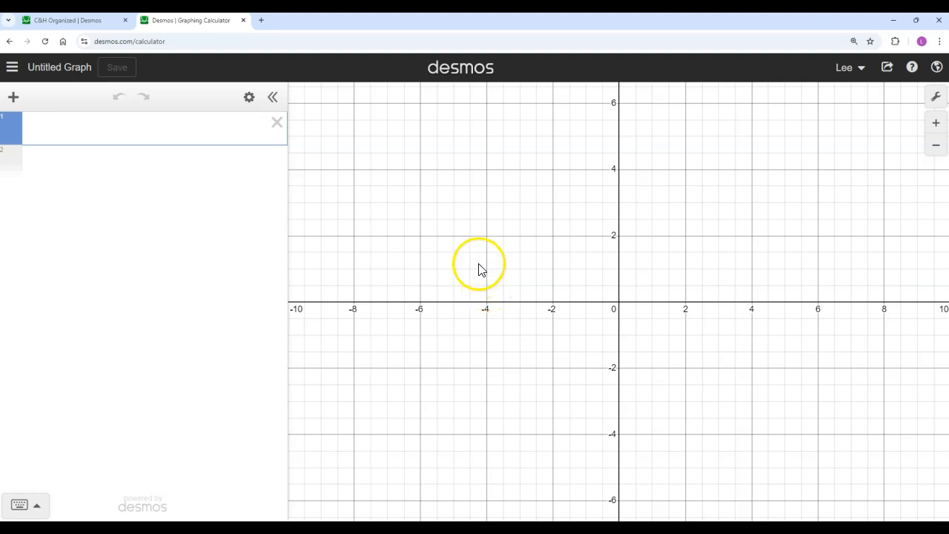
pyautogui.moveTo(196, 141)
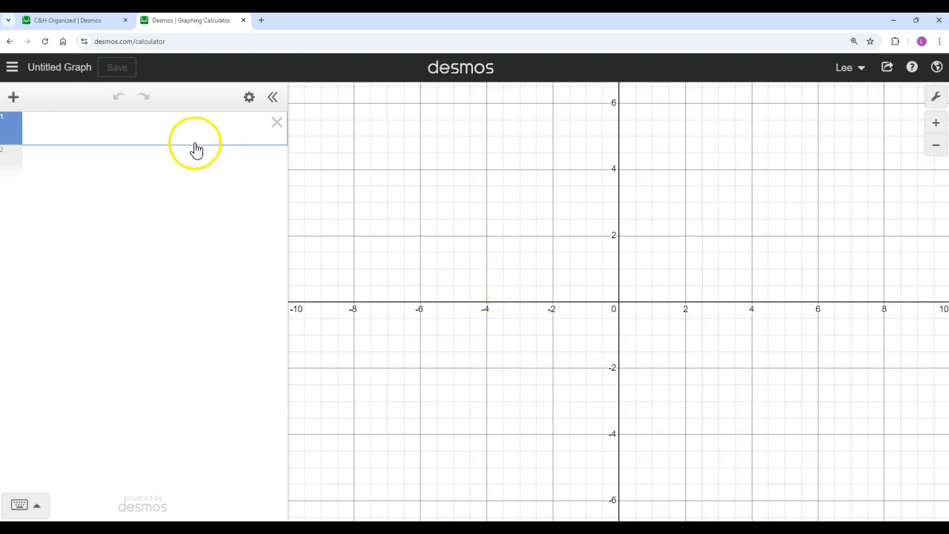
pyautogui.moveTo(74, 20)
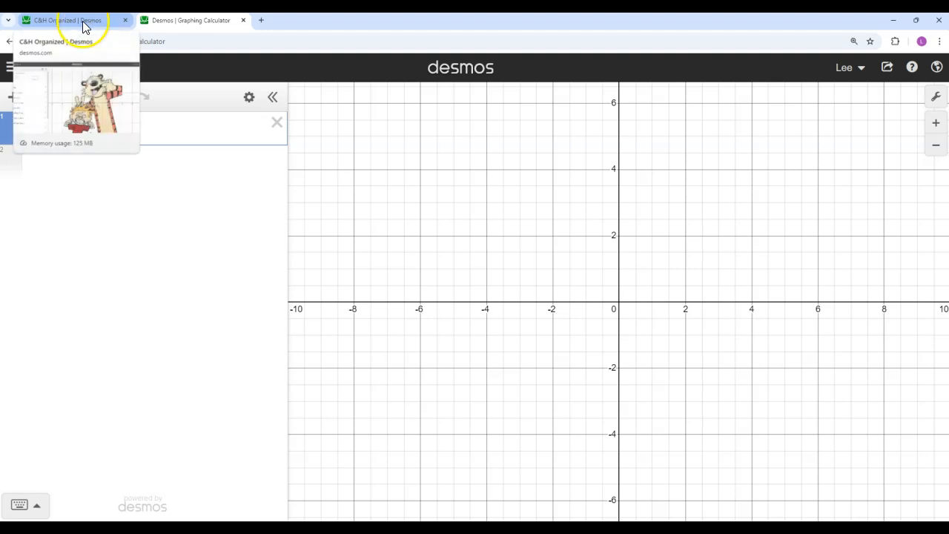
pyautogui.click(70, 20)
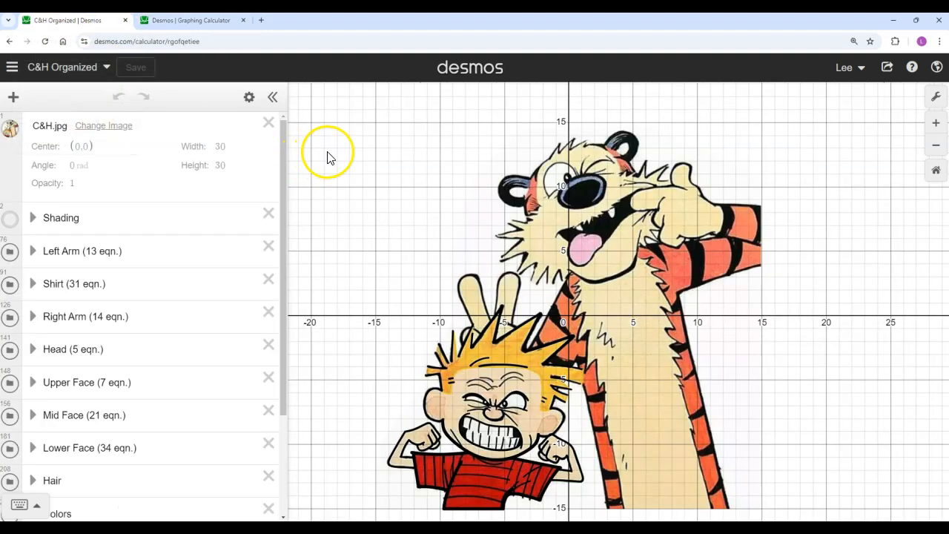
pyautogui.moveTo(515, 181)
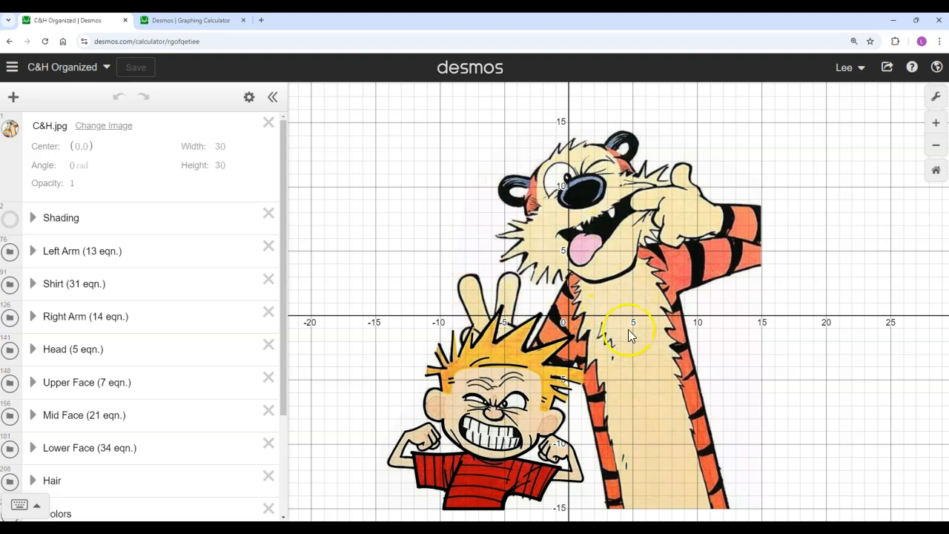
pyautogui.moveTo(750, 312)
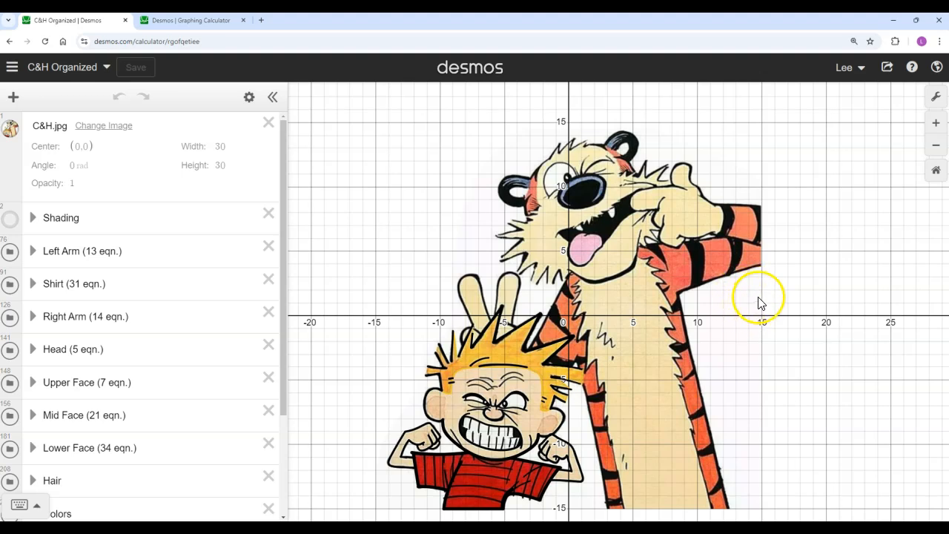
pyautogui.moveTo(523, 322)
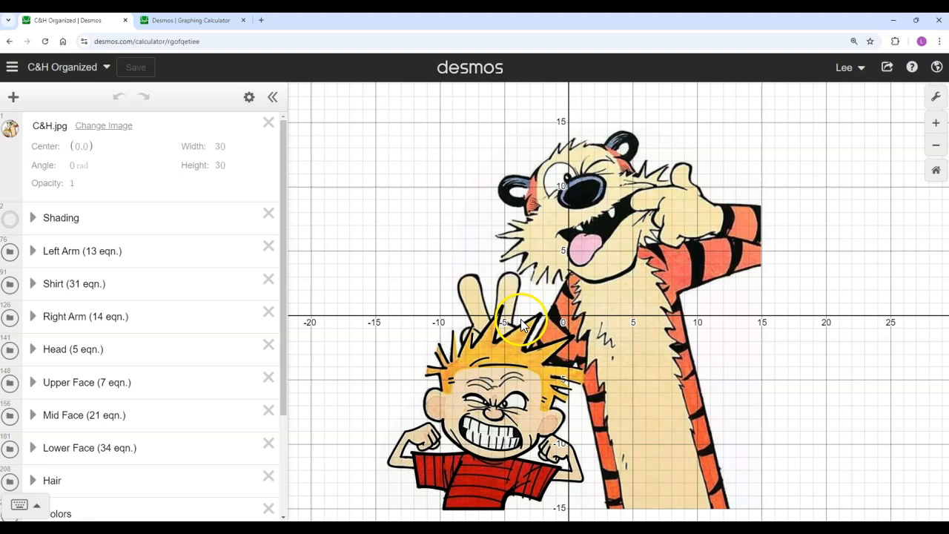
pyautogui.moveTo(612, 249)
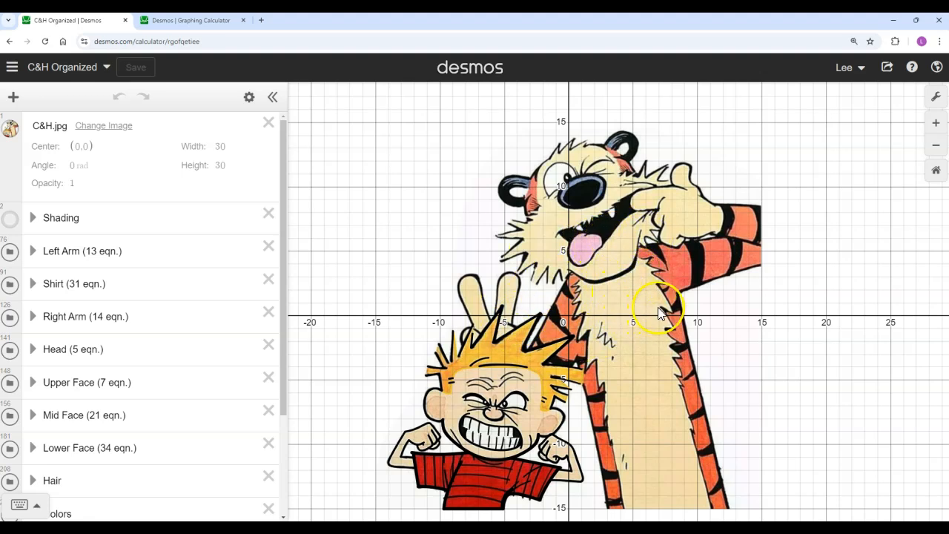
pyautogui.moveTo(679, 296)
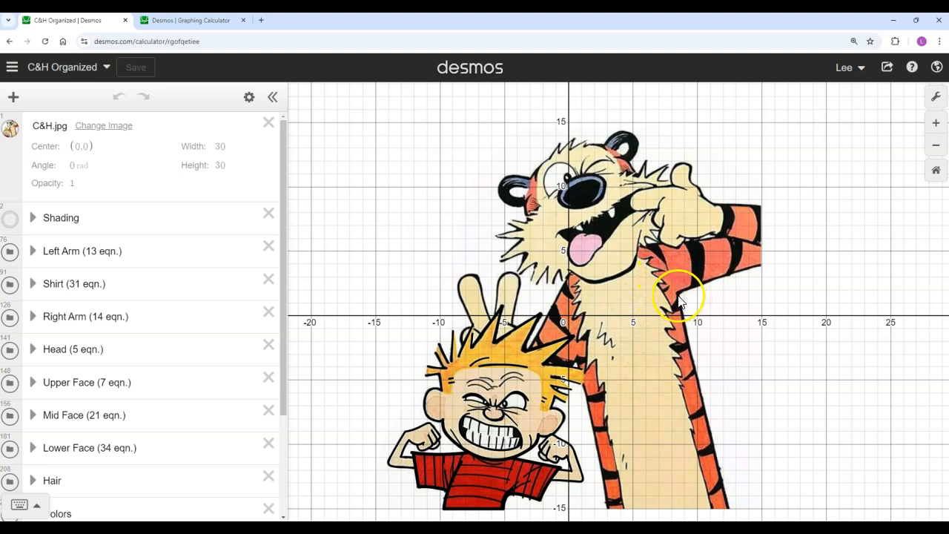
pyautogui.moveTo(698, 297)
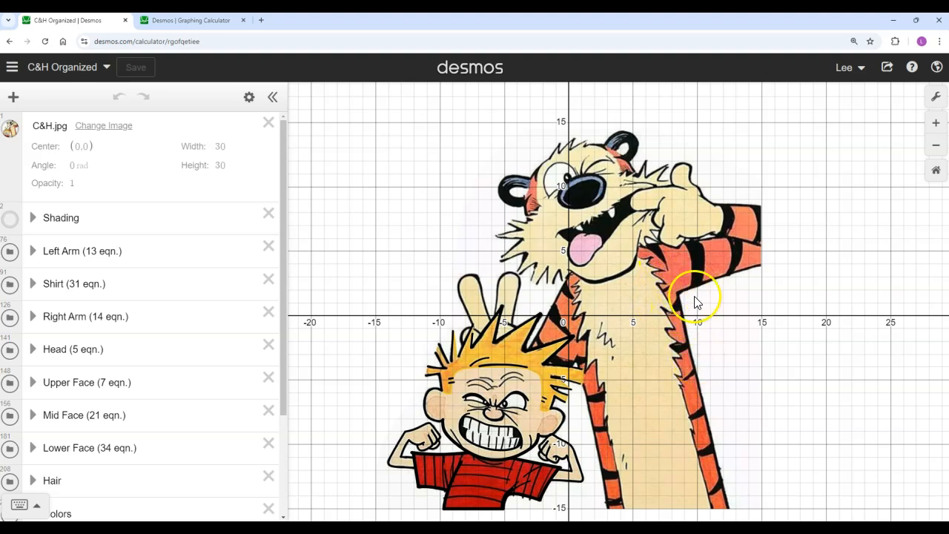
pyautogui.moveTo(442, 261)
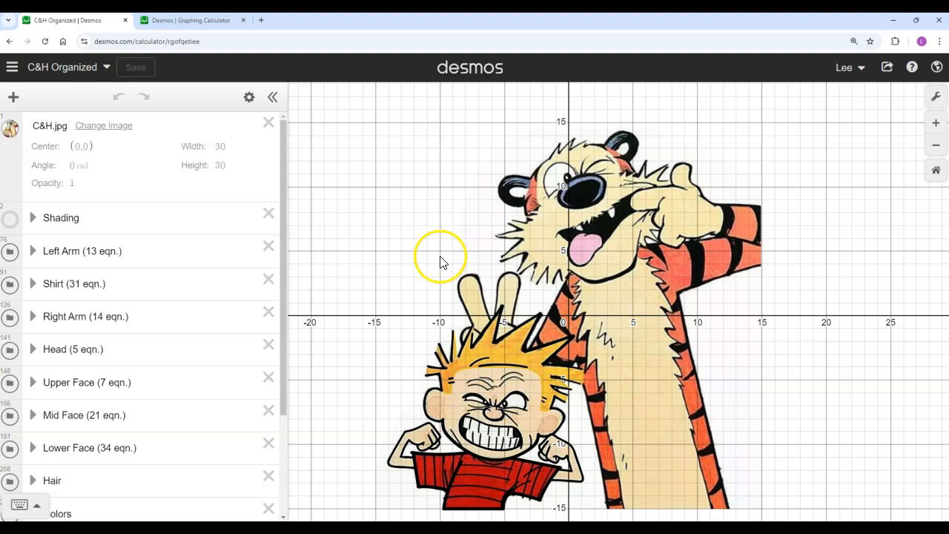
pyautogui.moveTo(530, 197)
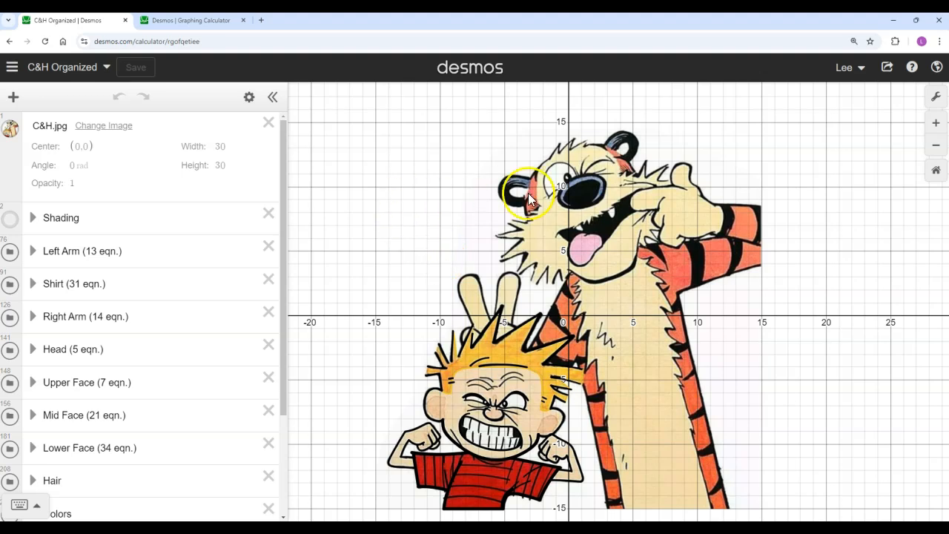
pyautogui.moveTo(541, 360)
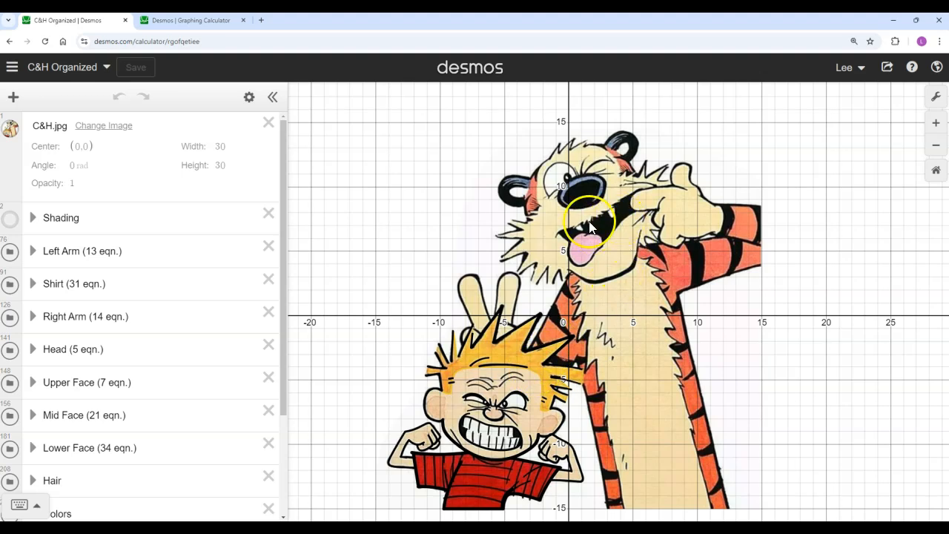
pyautogui.moveTo(474, 222)
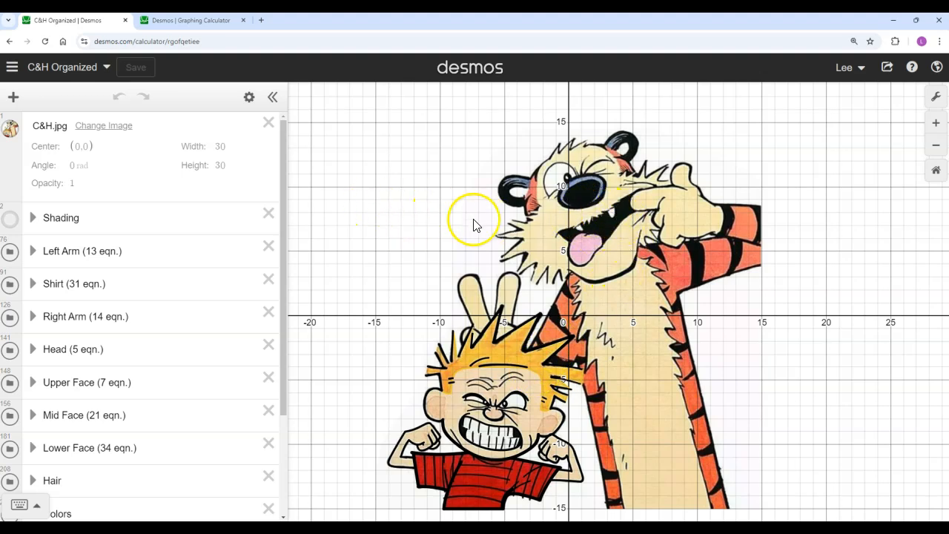
pyautogui.moveTo(639, 278)
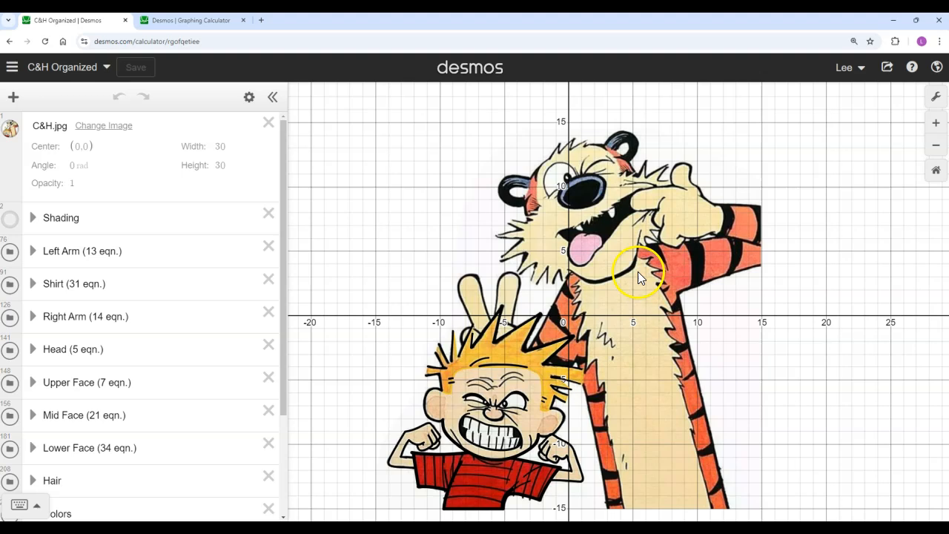
pyautogui.moveTo(495, 362)
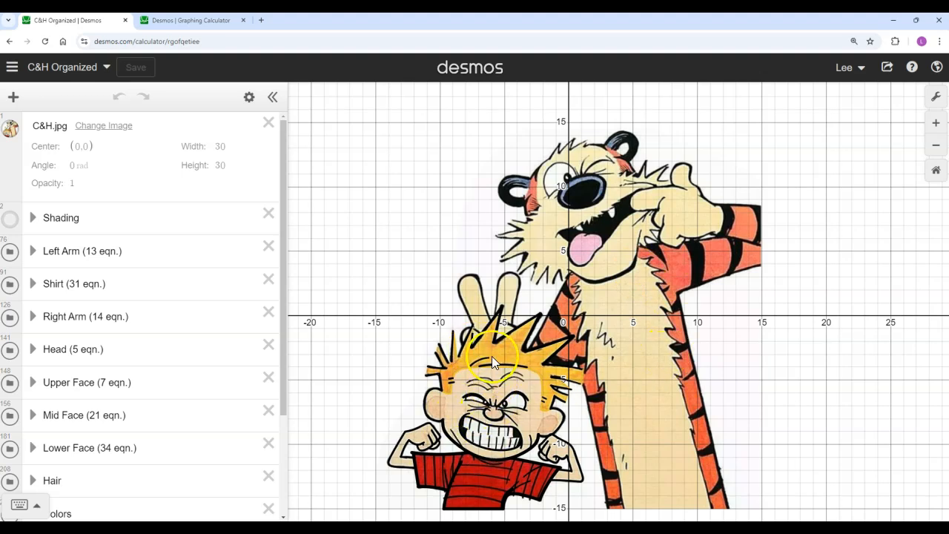
pyautogui.moveTo(421, 332)
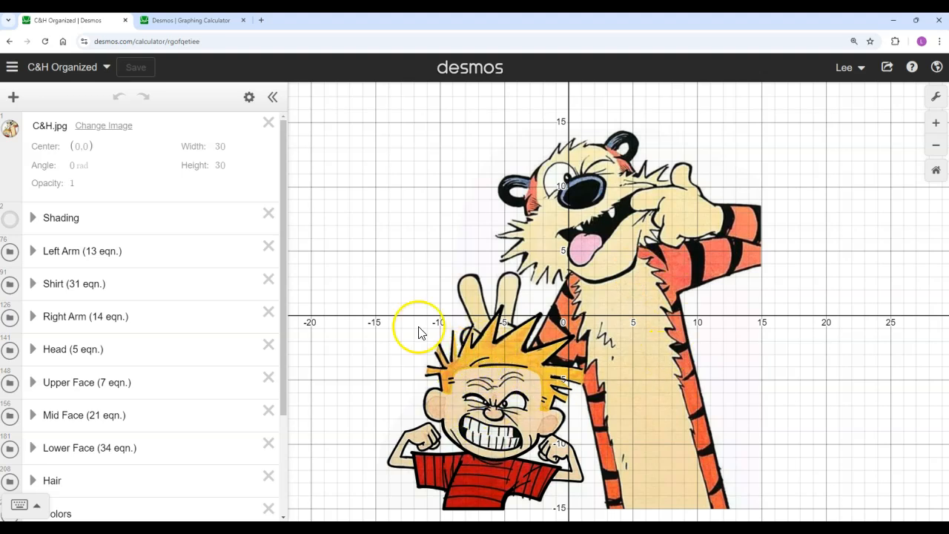
pyautogui.moveTo(473, 338)
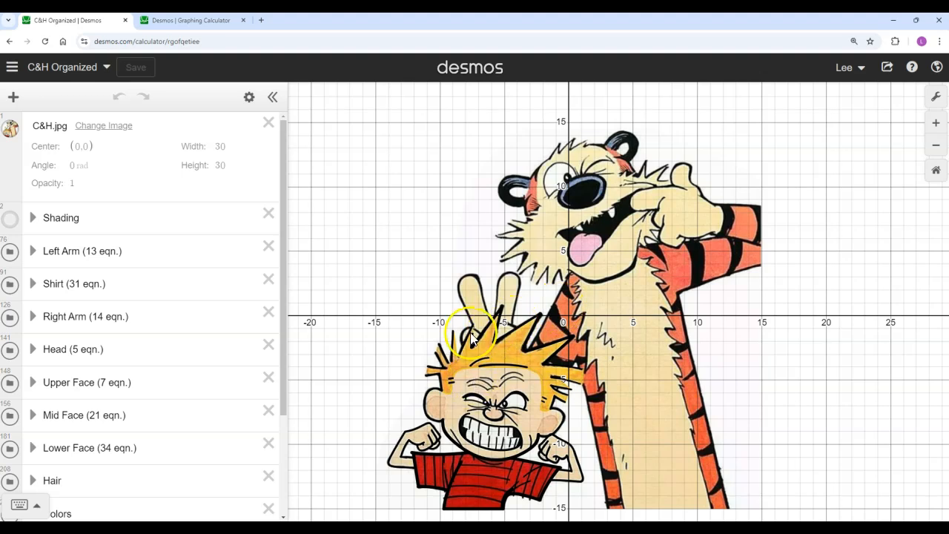
pyautogui.moveTo(732, 332)
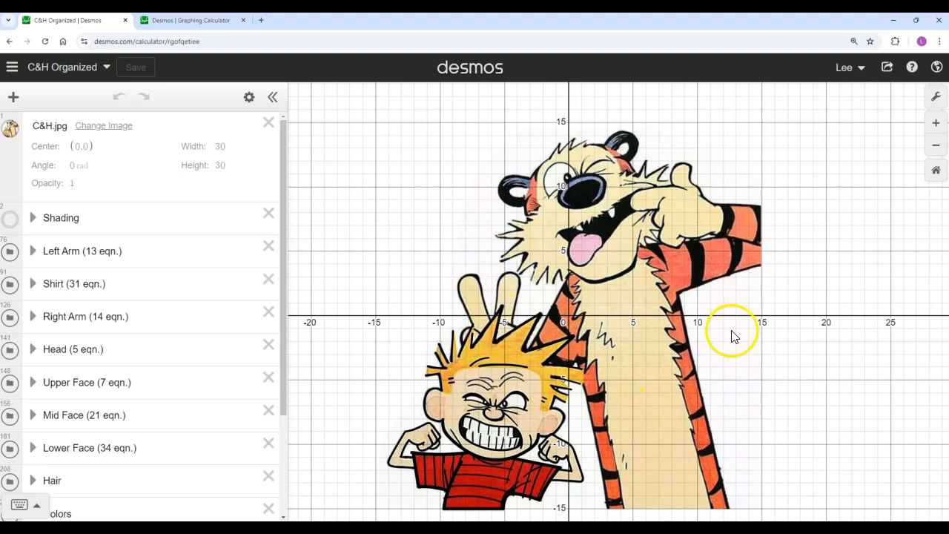
pyautogui.moveTo(735, 332)
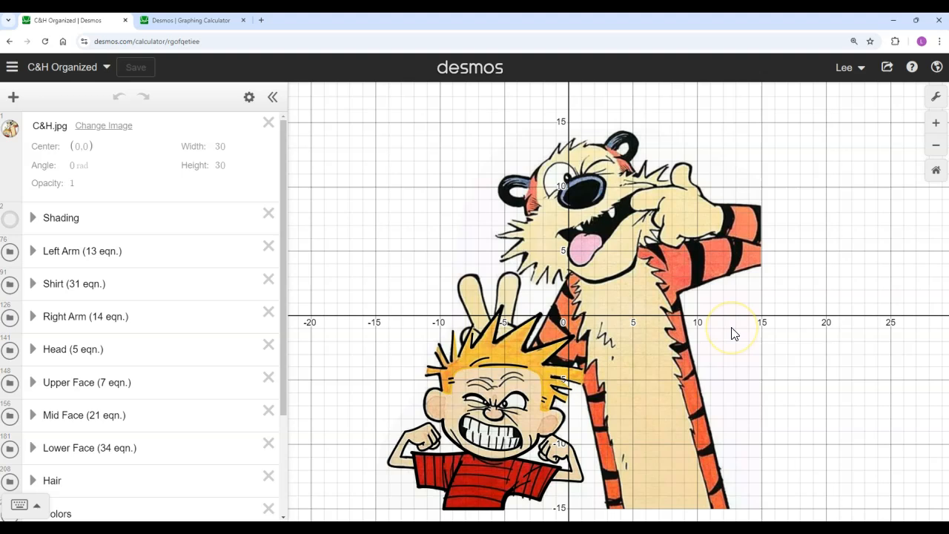
pyautogui.moveTo(673, 278)
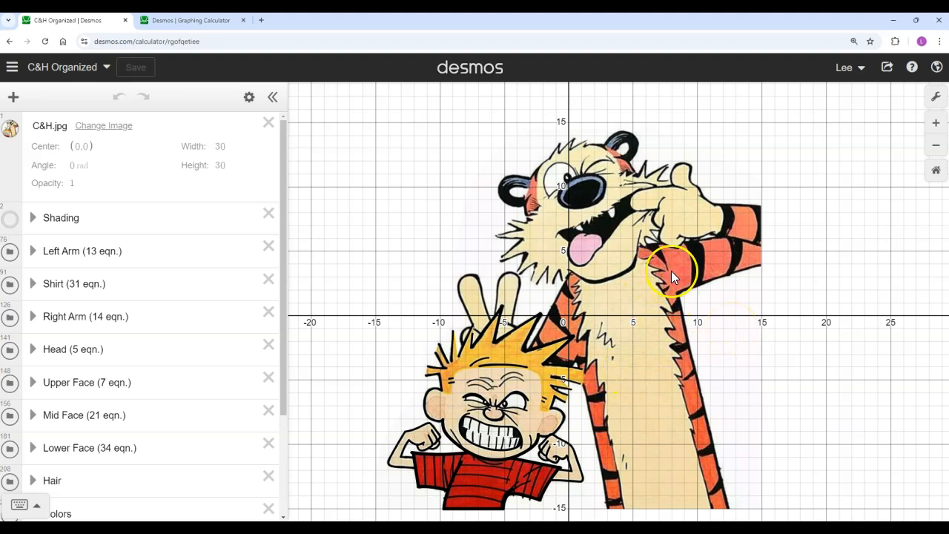
pyautogui.moveTo(703, 318)
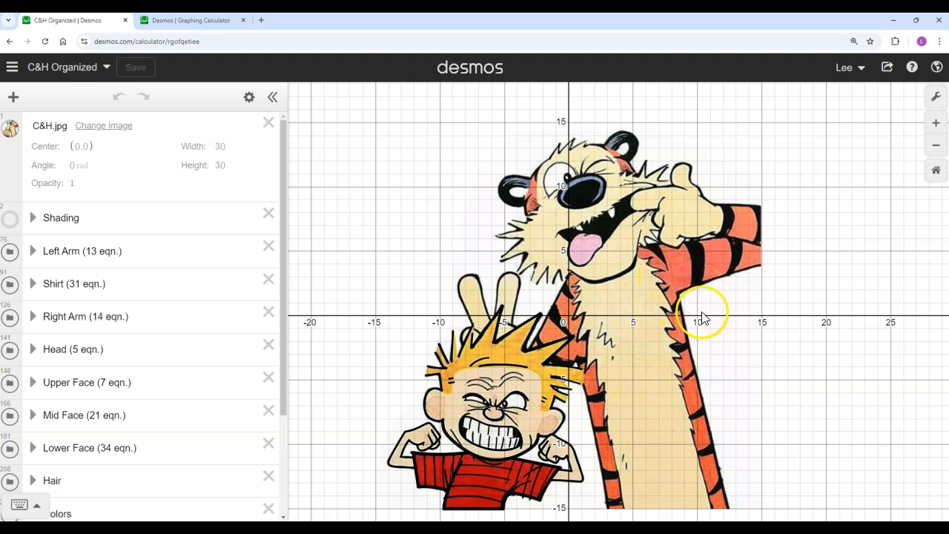
pyautogui.moveTo(692, 295)
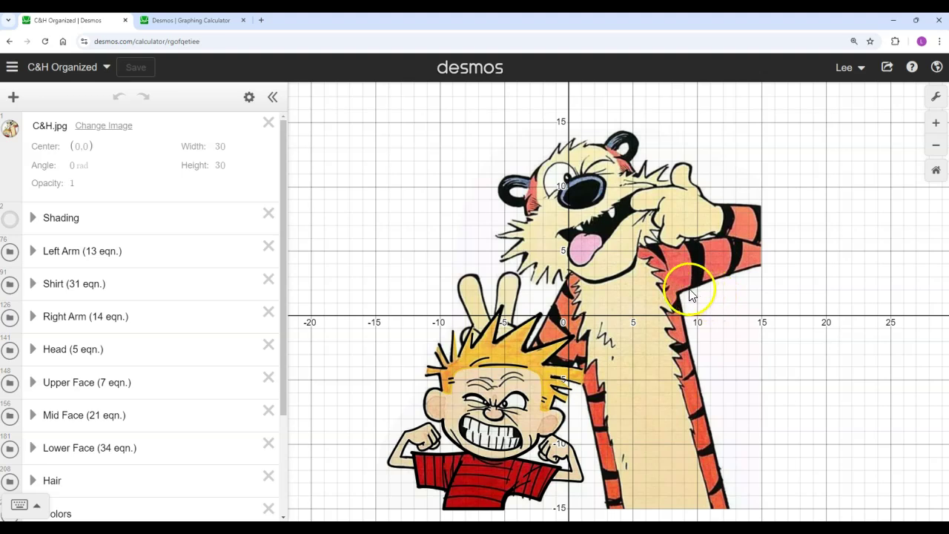
pyautogui.moveTo(9, 208)
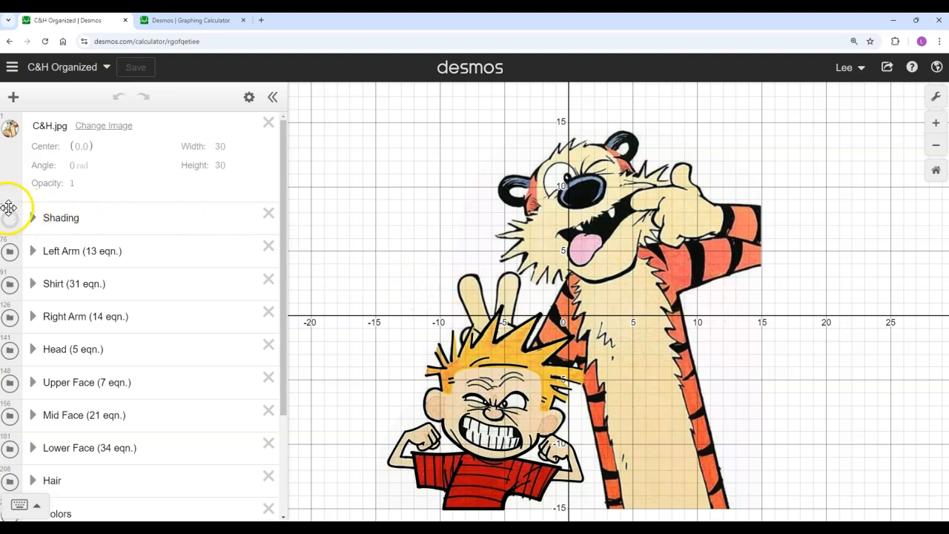
pyautogui.moveTo(499, 370)
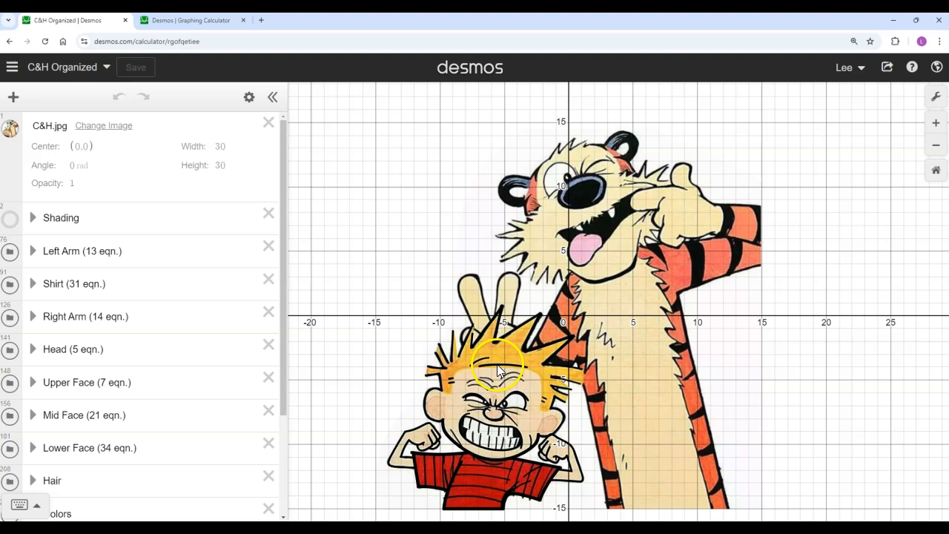
pyautogui.moveTo(452, 493)
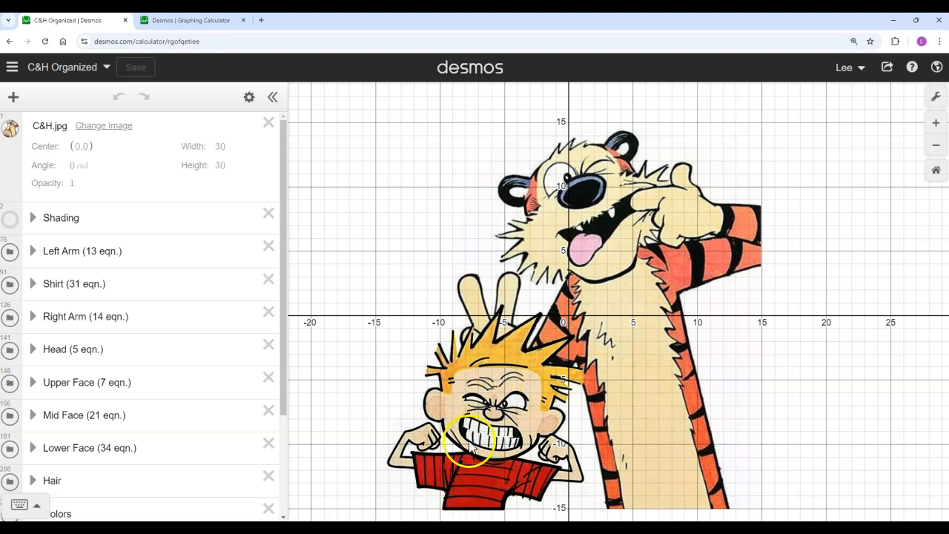
pyautogui.moveTo(250, 336)
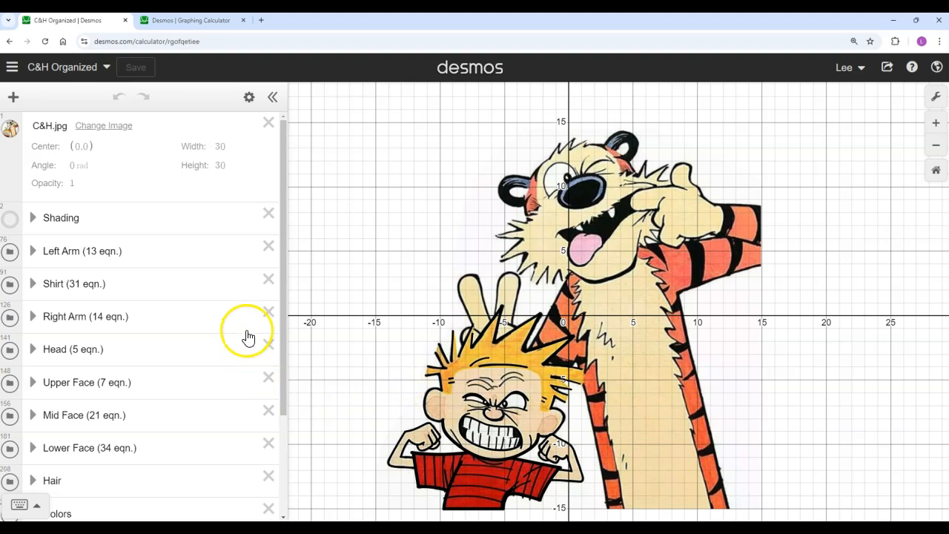
pyautogui.moveTo(21, 145)
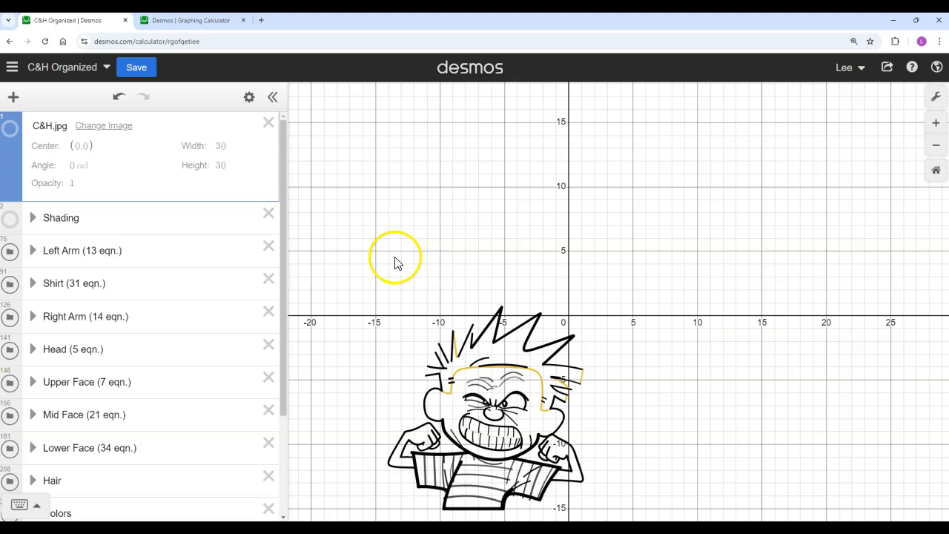
pyautogui.moveTo(633, 305)
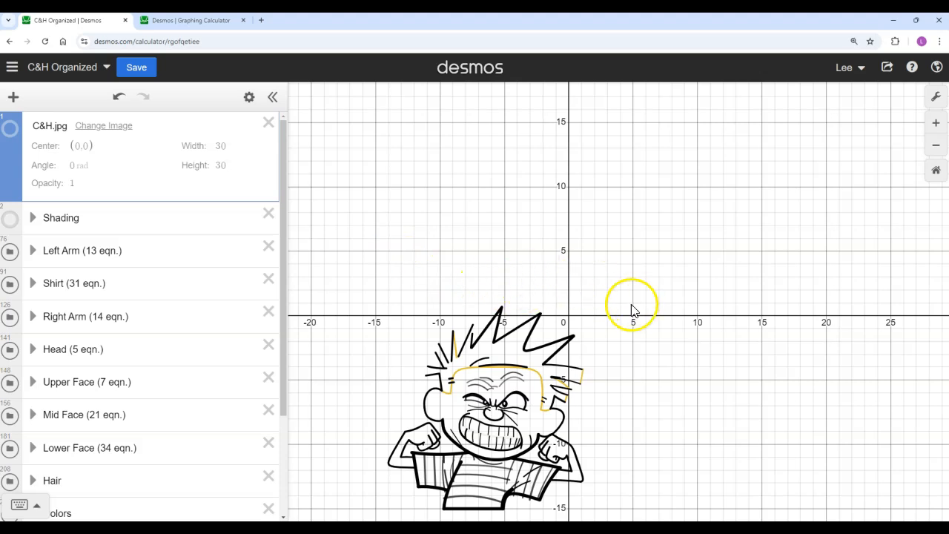
pyautogui.moveTo(459, 469)
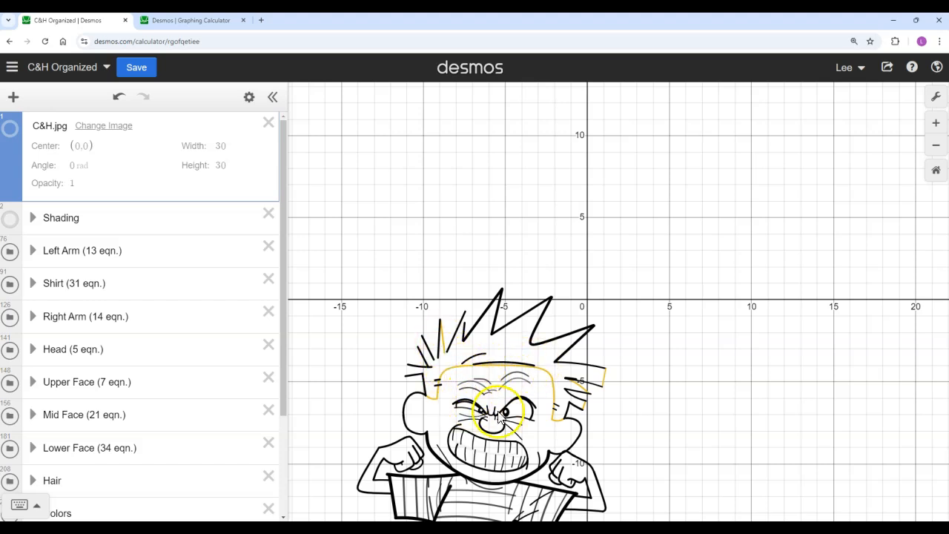
pyautogui.scroll(-3)
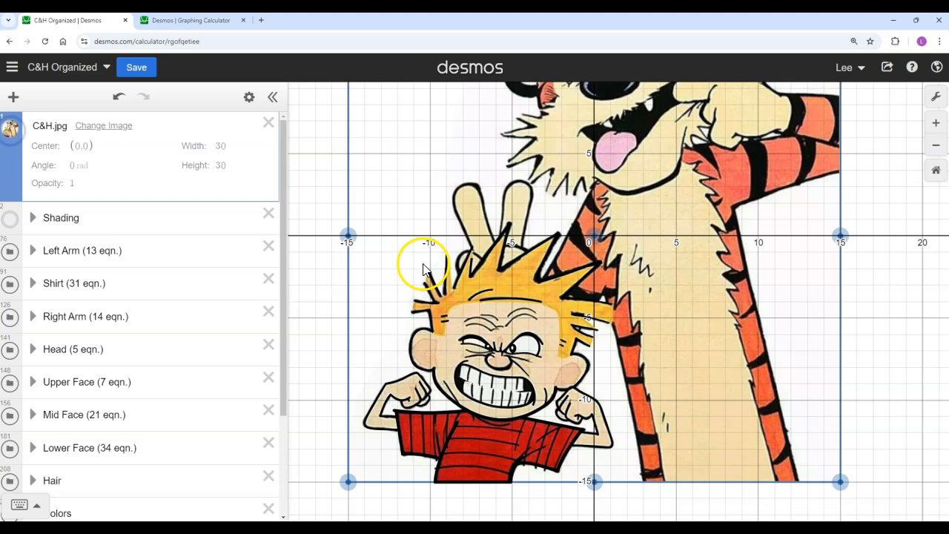
pyautogui.moveTo(488, 429)
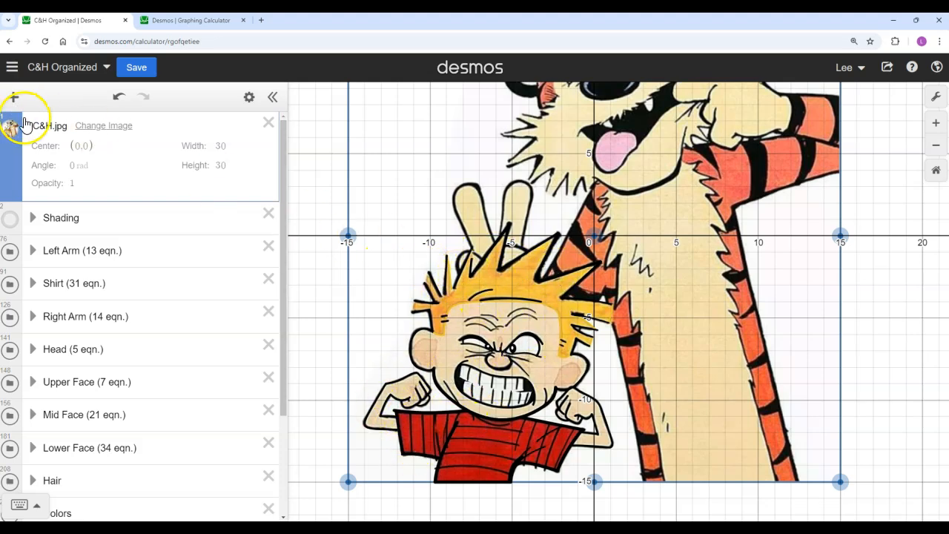
# - Hide the C&H.jpg comic image to reveal the equation-traced Calvin outline
pyautogui.click(10, 125)
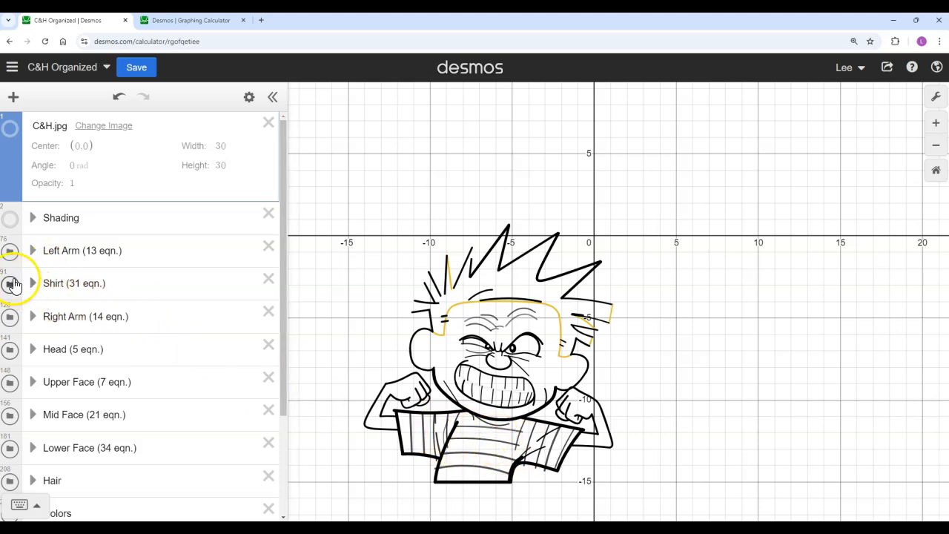
pyautogui.moveTo(126, 332)
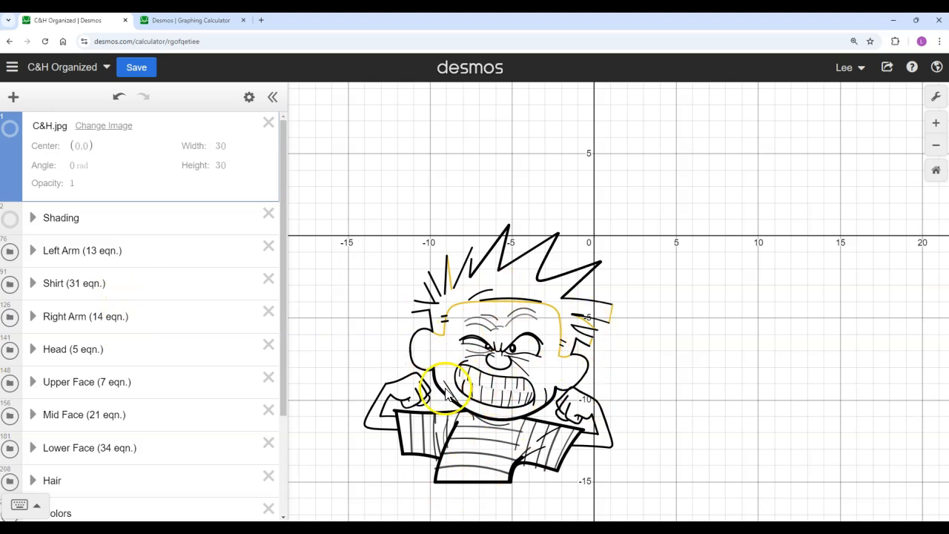
pyautogui.click(11, 251)
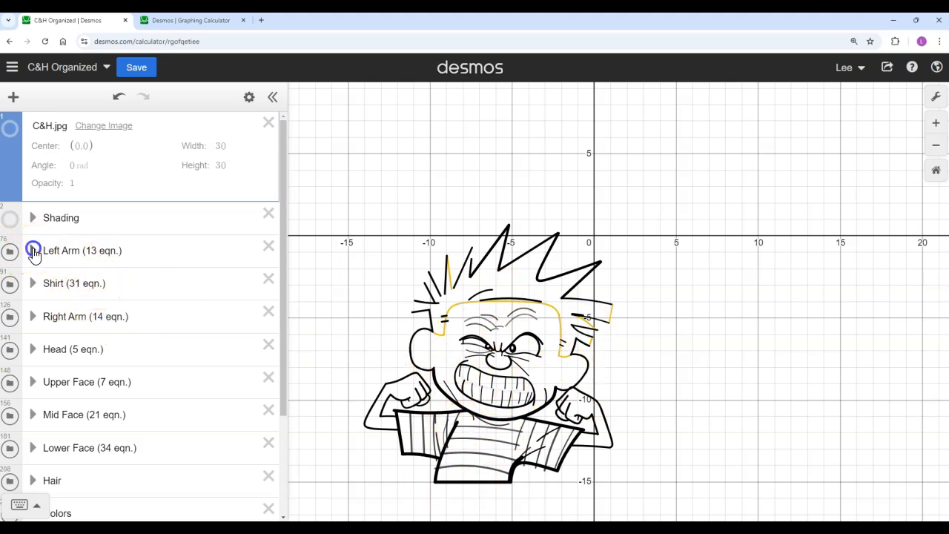
pyautogui.click(33, 250)
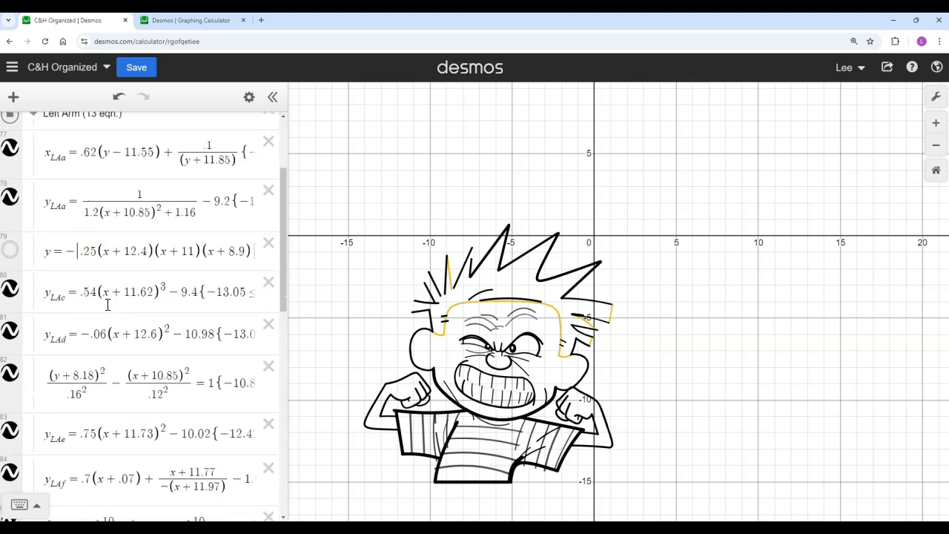
pyautogui.scroll(-3)
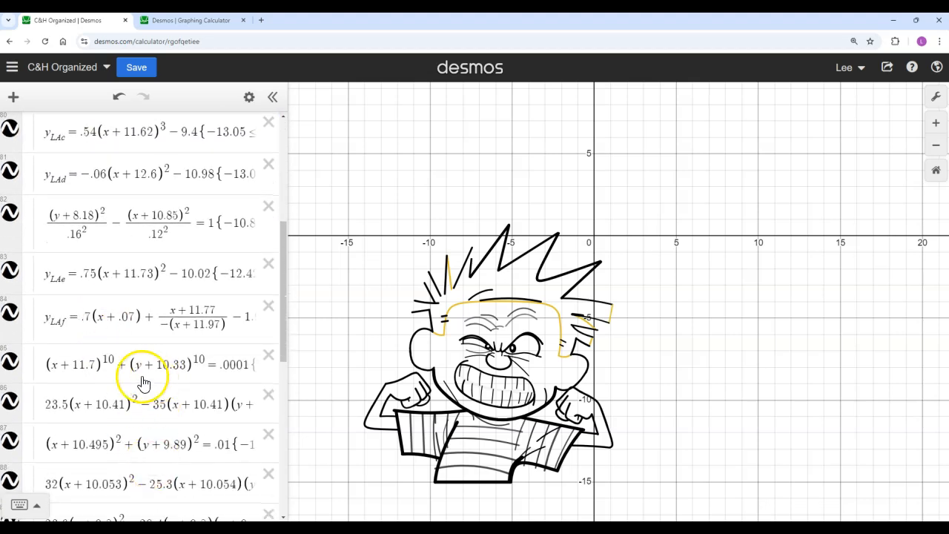
pyautogui.scroll(3)
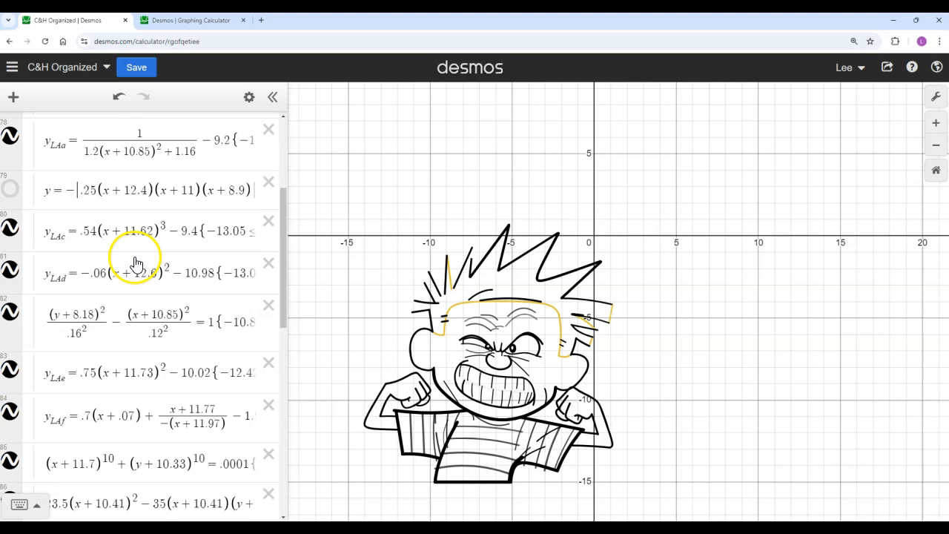
pyautogui.scroll(3)
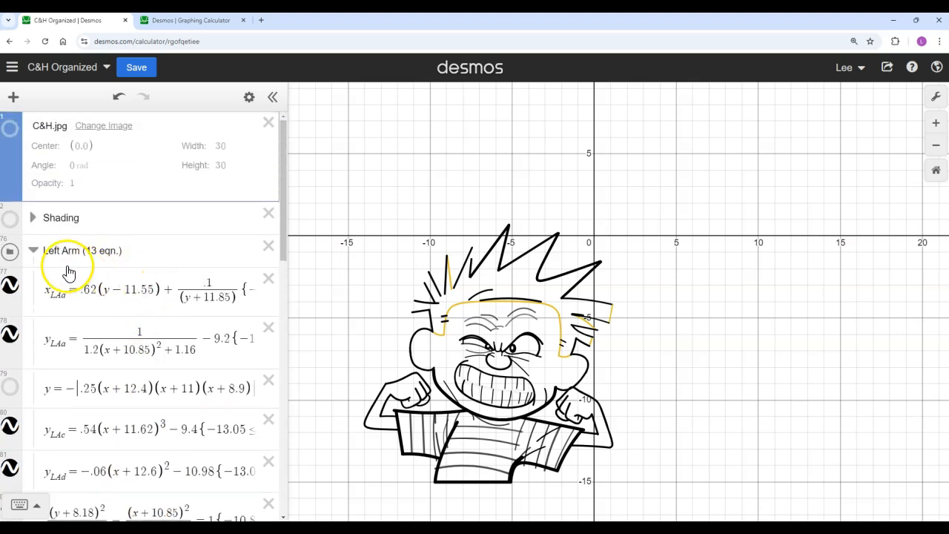
pyautogui.click(32, 250)
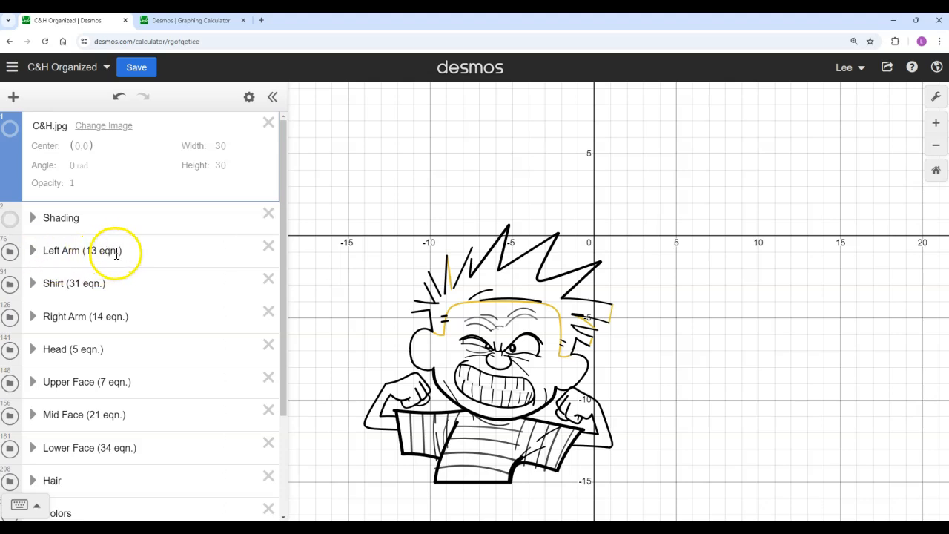
pyautogui.moveTo(115, 250)
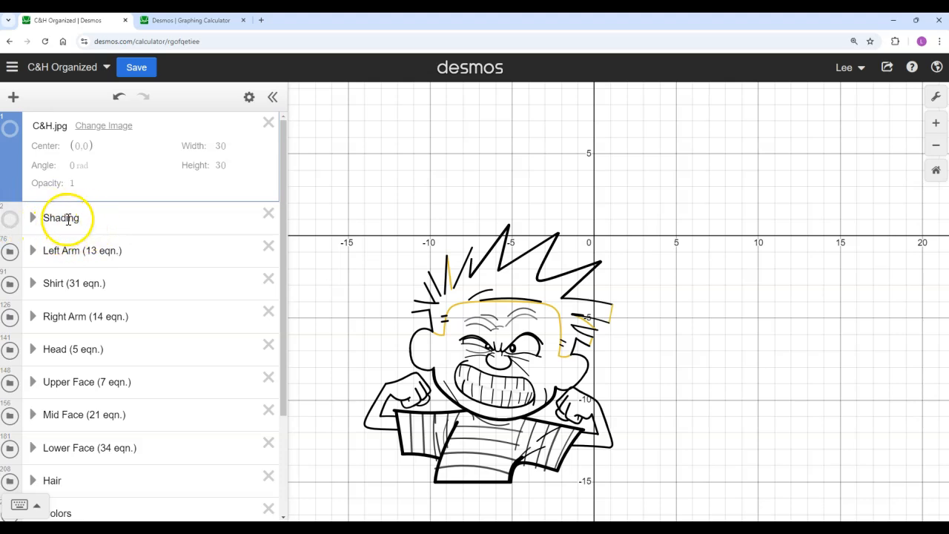
# - Turn on the Shading folder to colour Calvin's hair, skin and red shirt
pyautogui.click(10, 217)
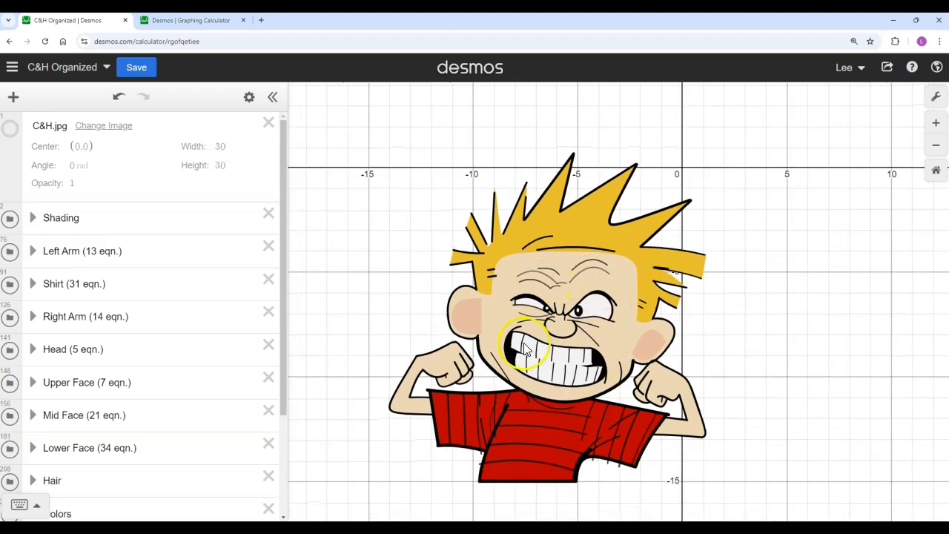
pyautogui.moveTo(593, 404)
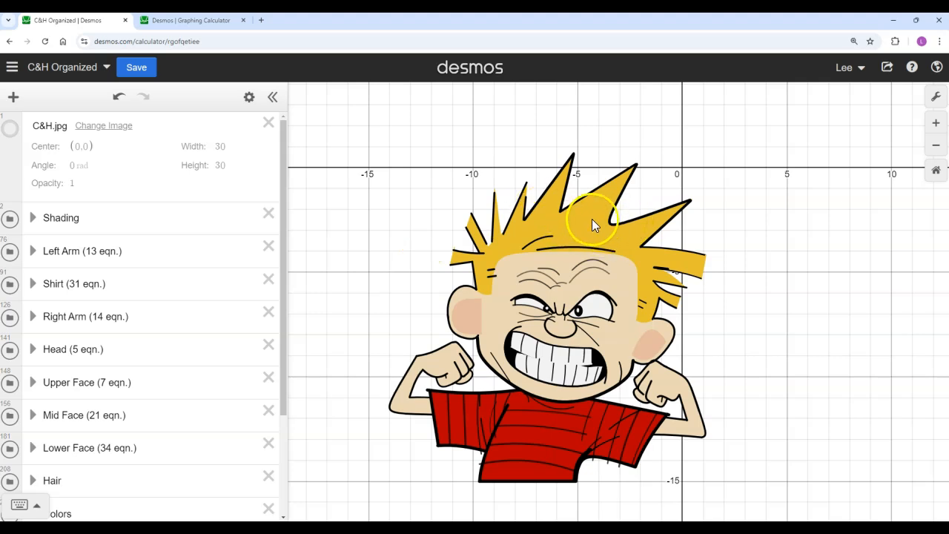
pyautogui.moveTo(501, 360)
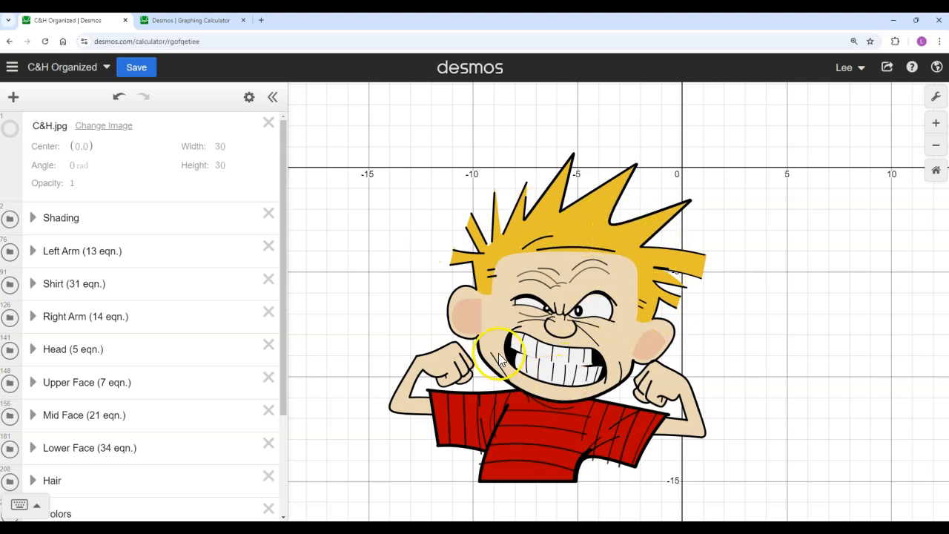
pyautogui.moveTo(553, 241)
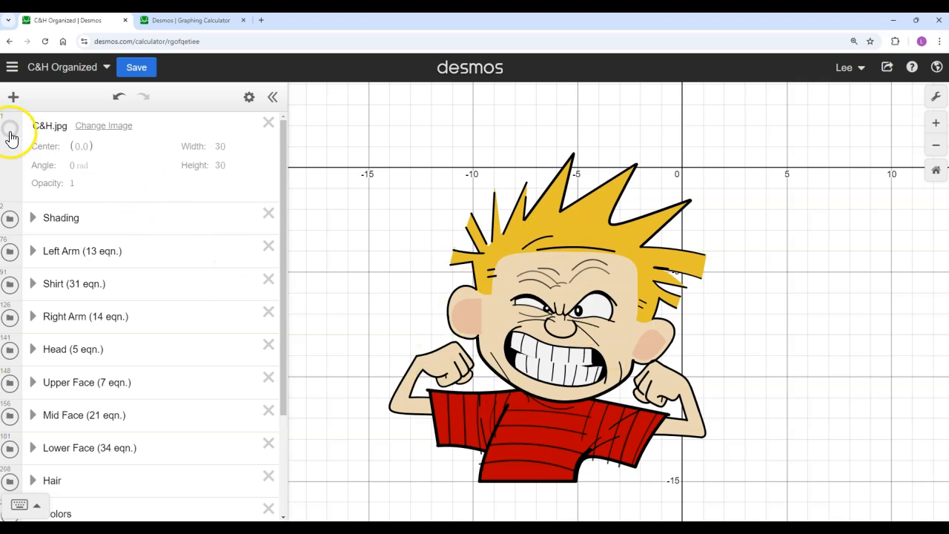
# - Switch the original comic image back on over the coloured Calvin drawing
pyautogui.click(11, 128)
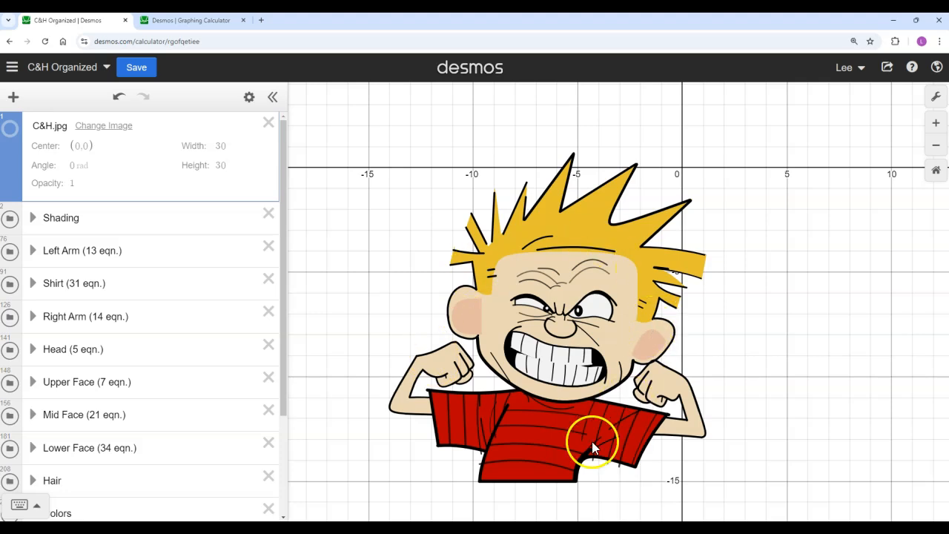
pyautogui.moveTo(449, 434)
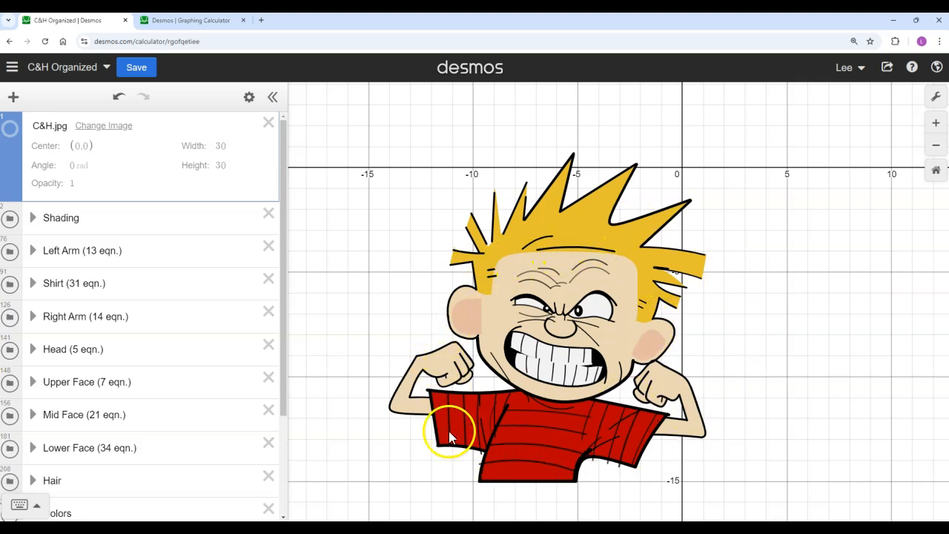
pyautogui.moveTo(701, 176)
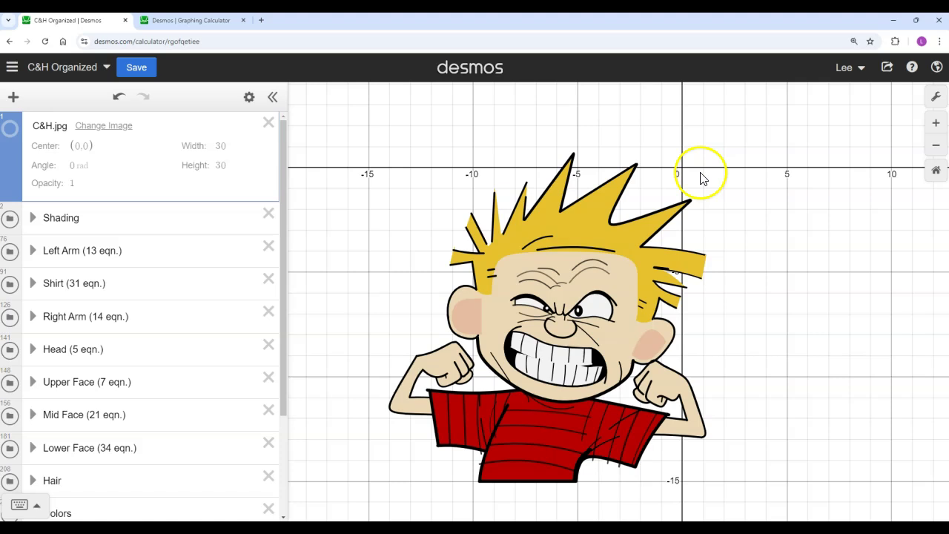
pyautogui.moveTo(732, 361)
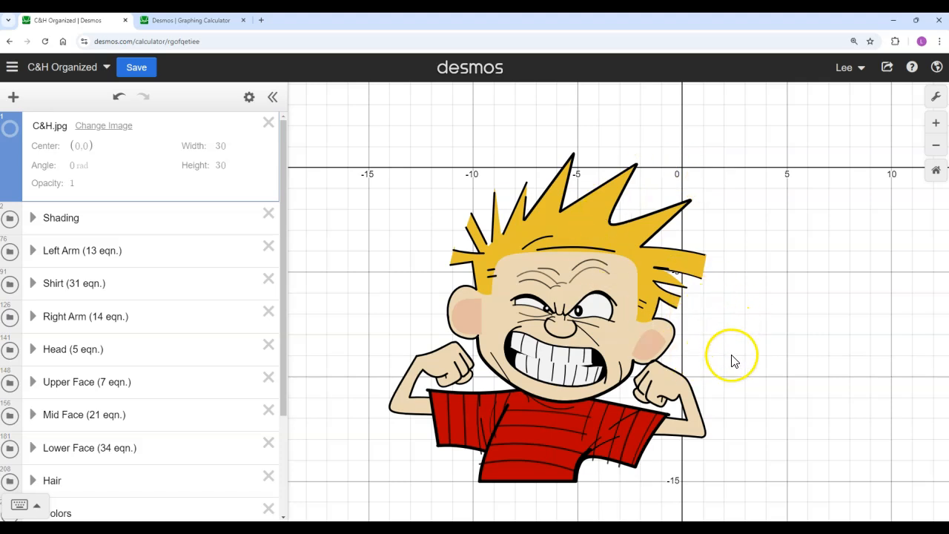
pyautogui.moveTo(764, 308)
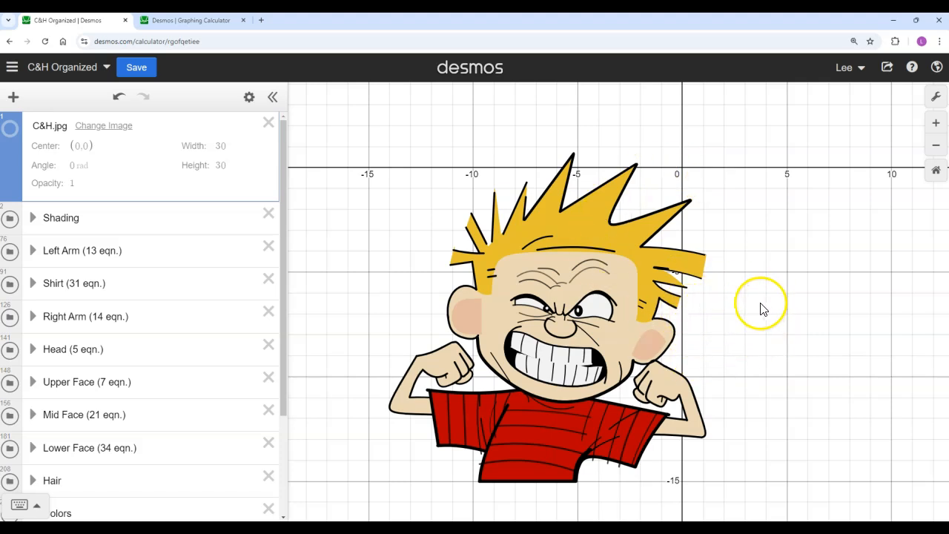
pyautogui.moveTo(444, 304)
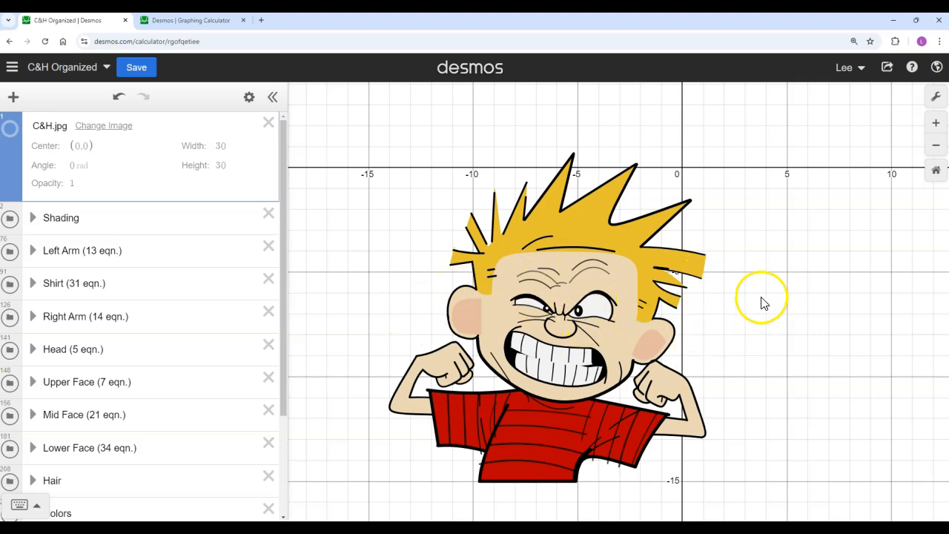
pyautogui.moveTo(767, 267)
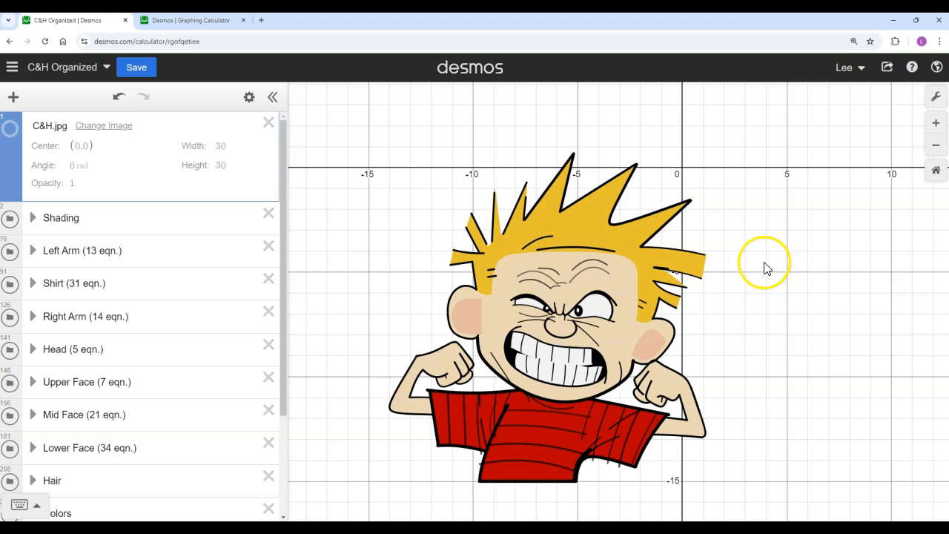
pyautogui.moveTo(734, 337)
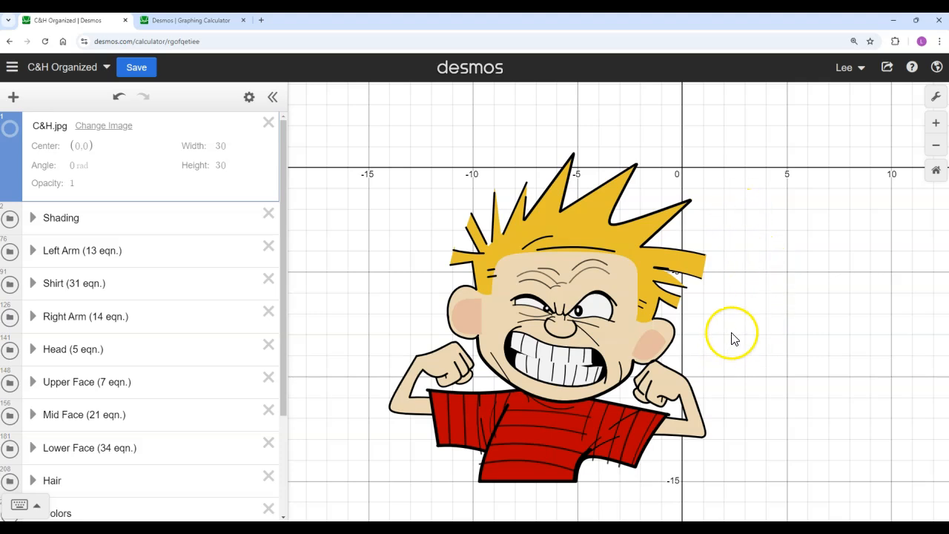
pyautogui.moveTo(758, 382)
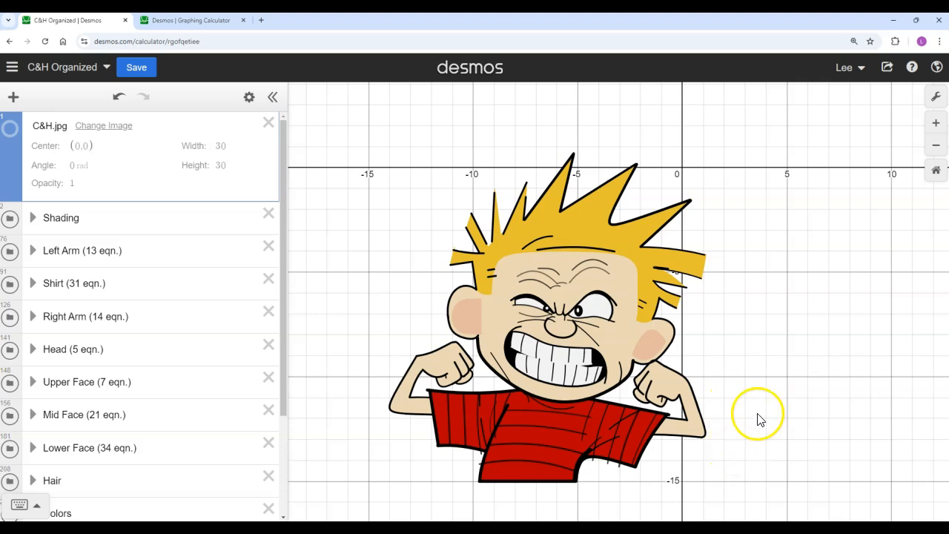
pyautogui.moveTo(731, 297)
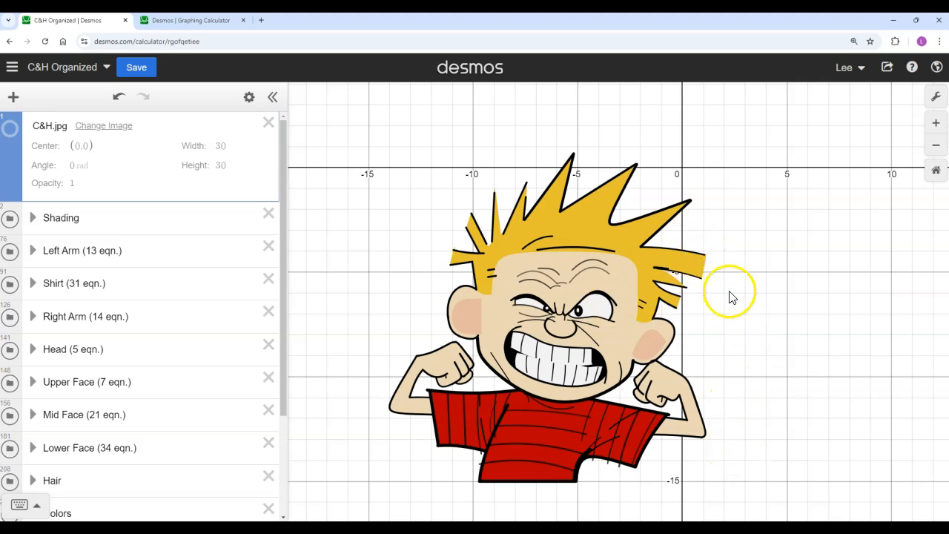
pyautogui.moveTo(85, 287)
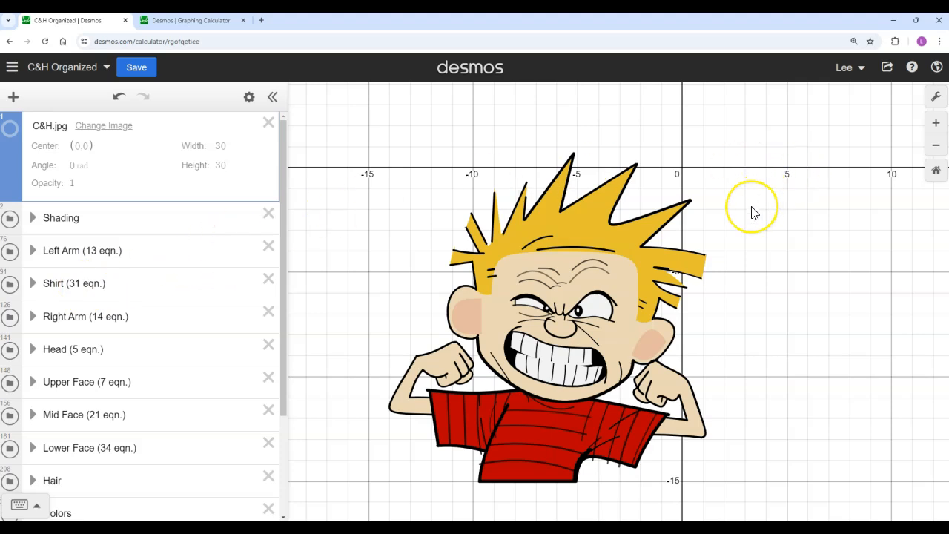
pyautogui.moveTo(793, 178)
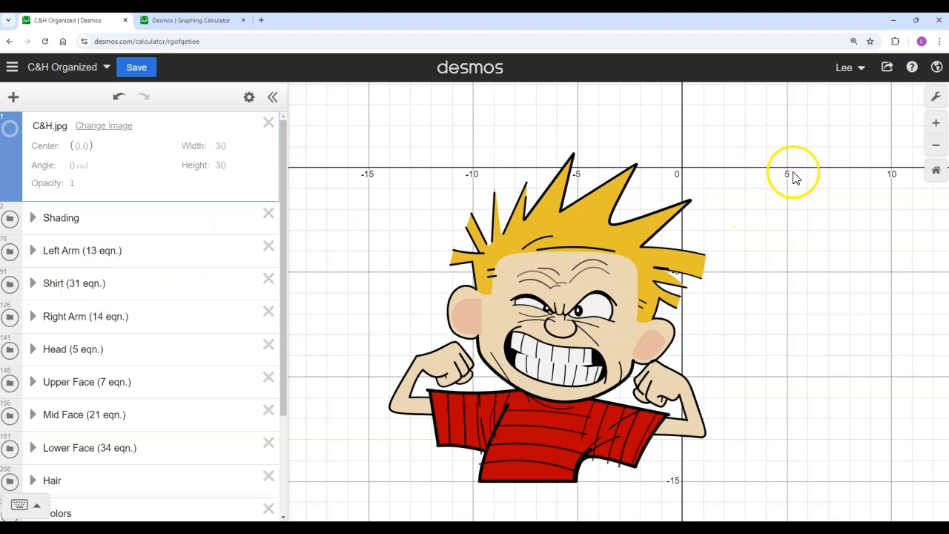
pyautogui.moveTo(837, 110)
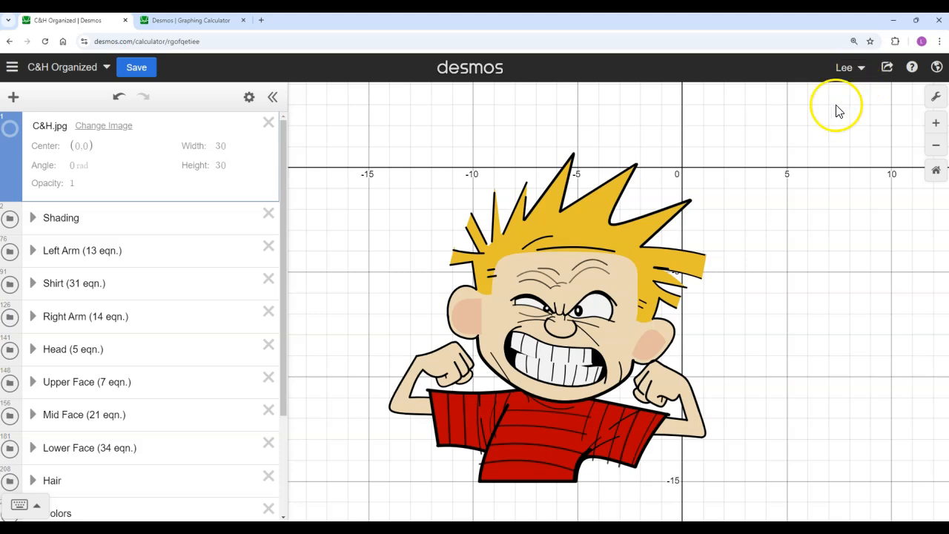
pyautogui.moveTo(371, 205)
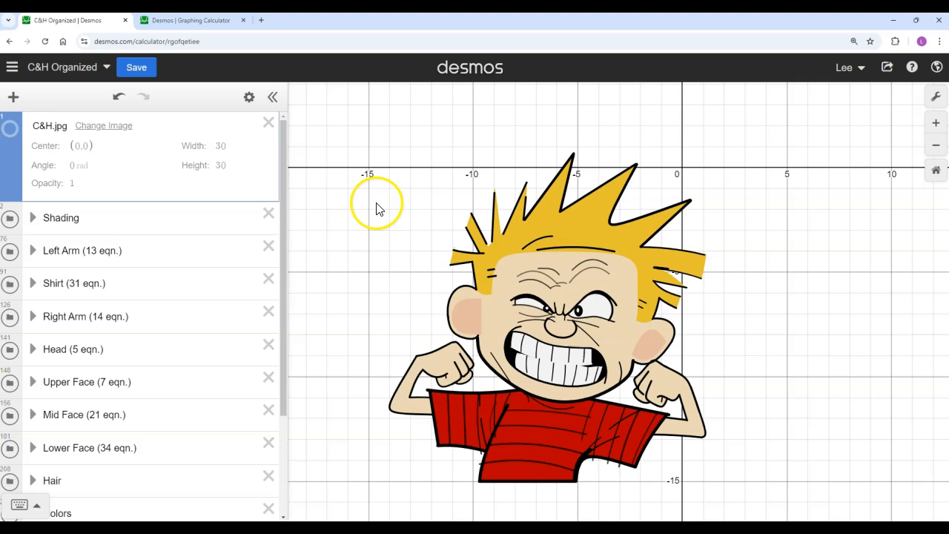
pyautogui.moveTo(268, 476)
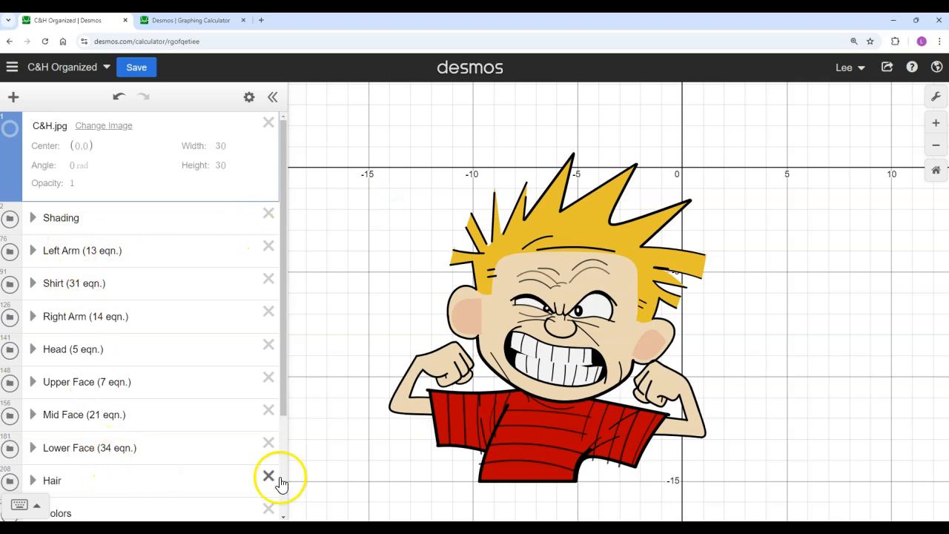
pyautogui.moveTo(335, 276)
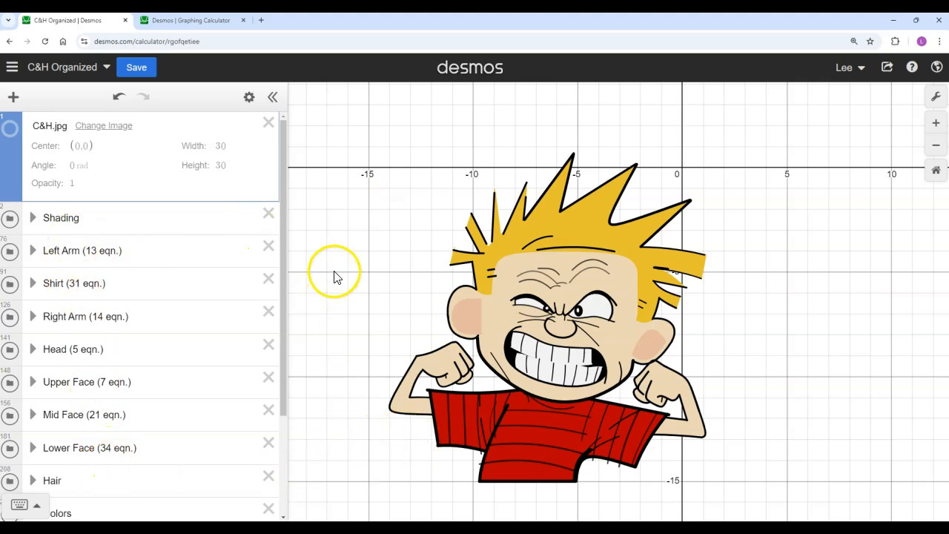
pyautogui.moveTo(519, 136)
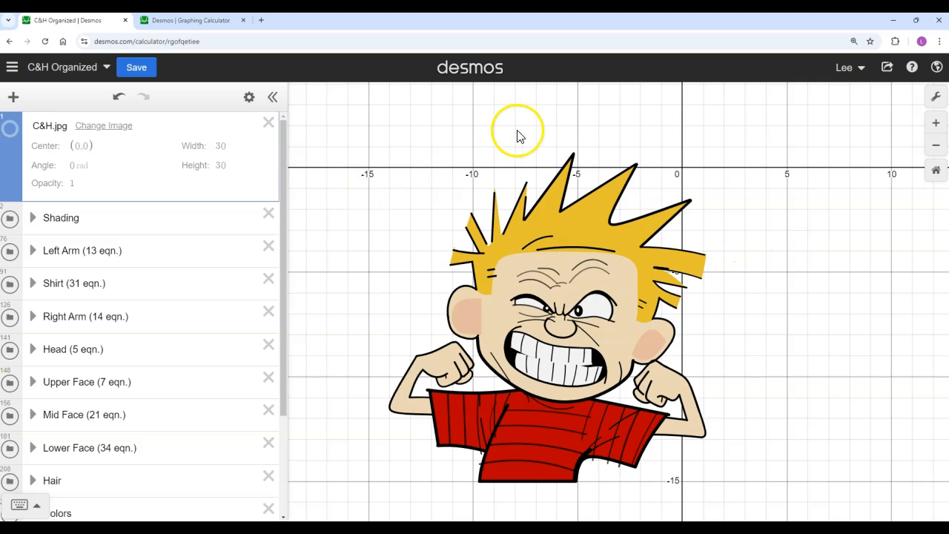
pyautogui.moveTo(800, 185)
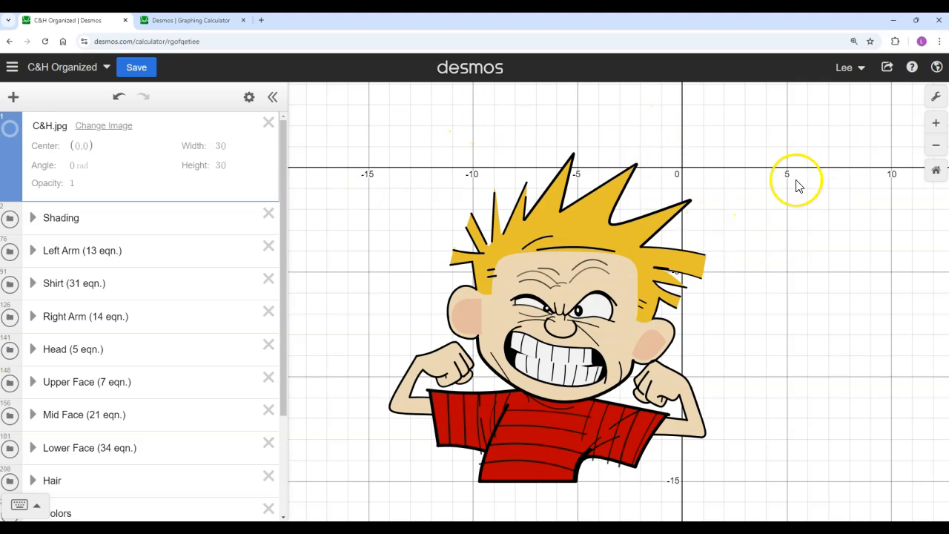
pyautogui.moveTo(779, 130)
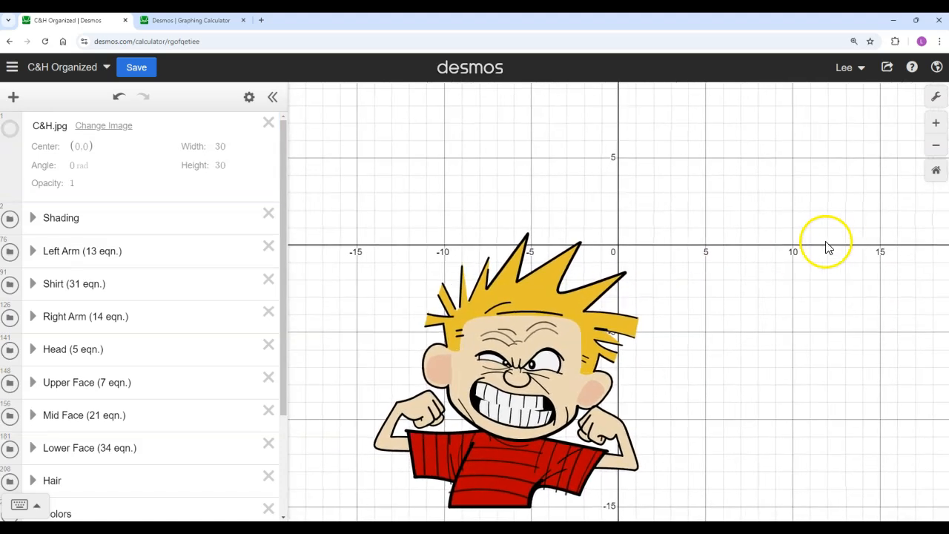
pyautogui.moveTo(660, 234)
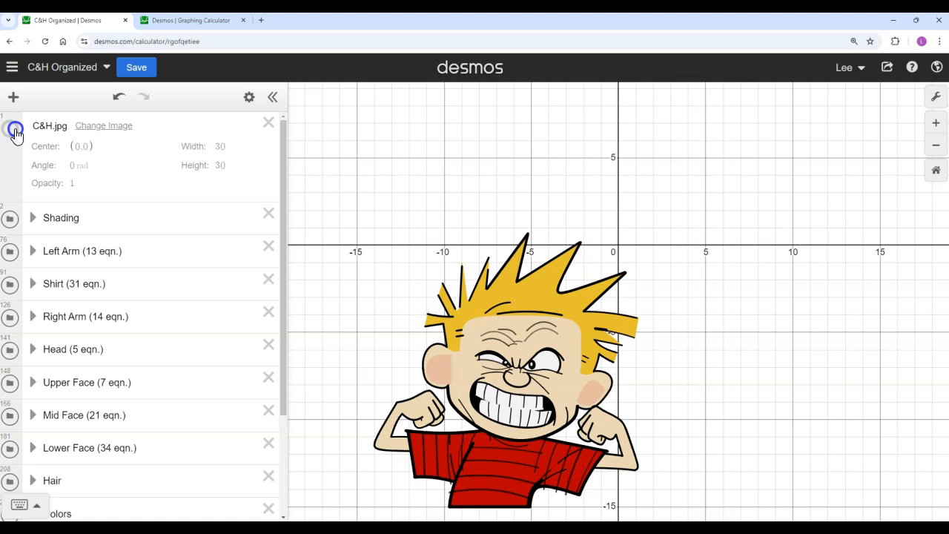
# - Turn on the C&H.jpg image layer so Hobbes appears beside traced Calvin
pyautogui.click(15, 130)
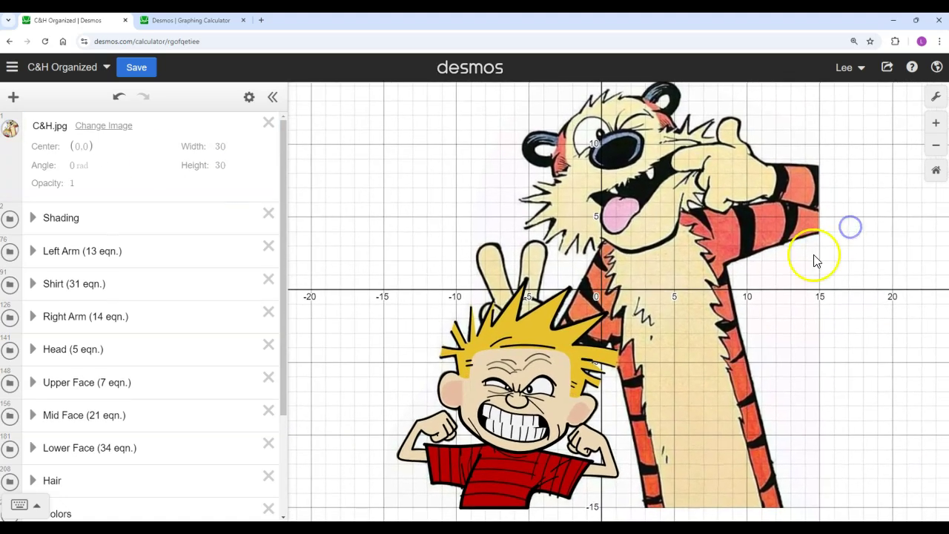
pyautogui.moveTo(838, 224)
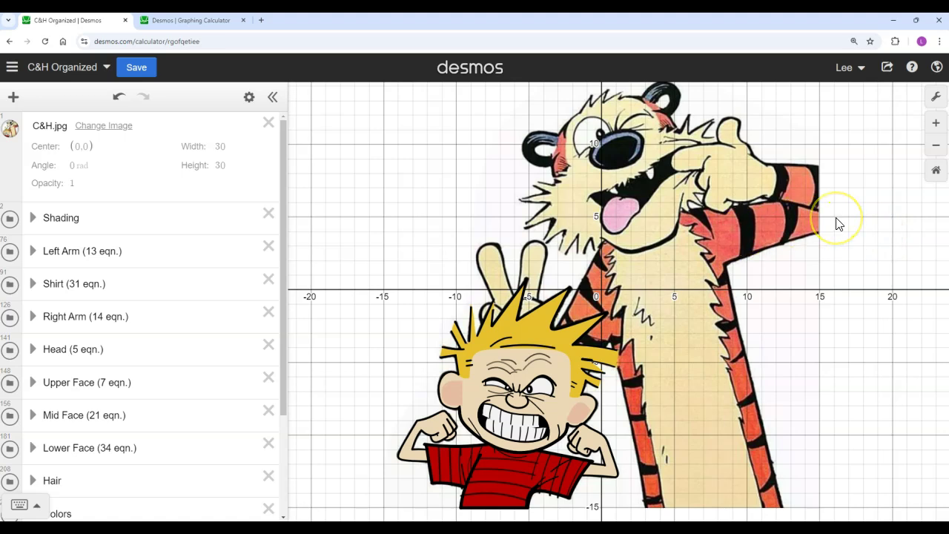
pyautogui.moveTo(671, 345)
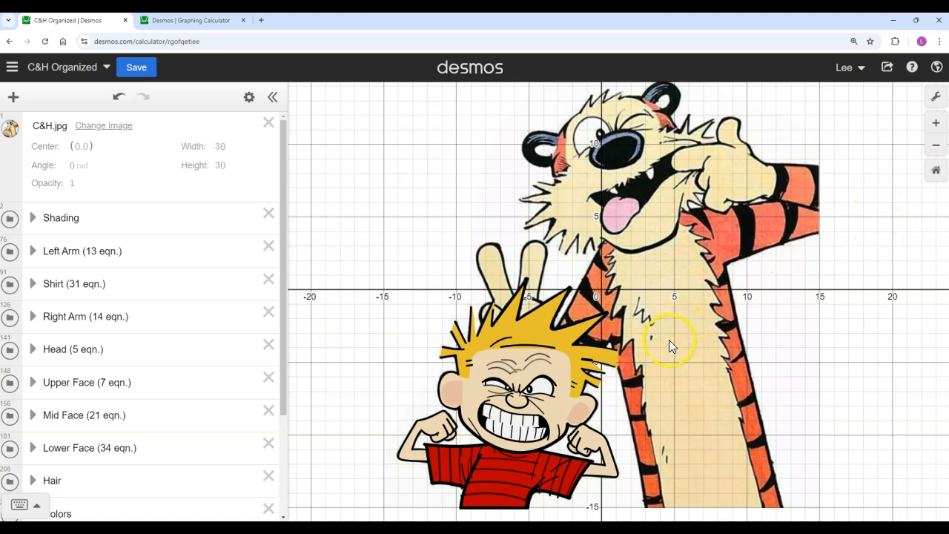
pyautogui.moveTo(634, 383)
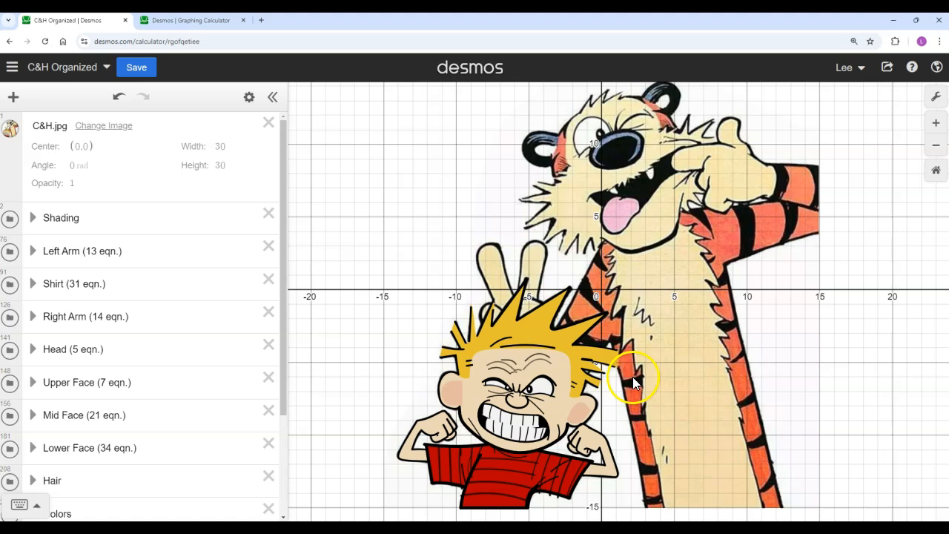
pyautogui.moveTo(608, 301)
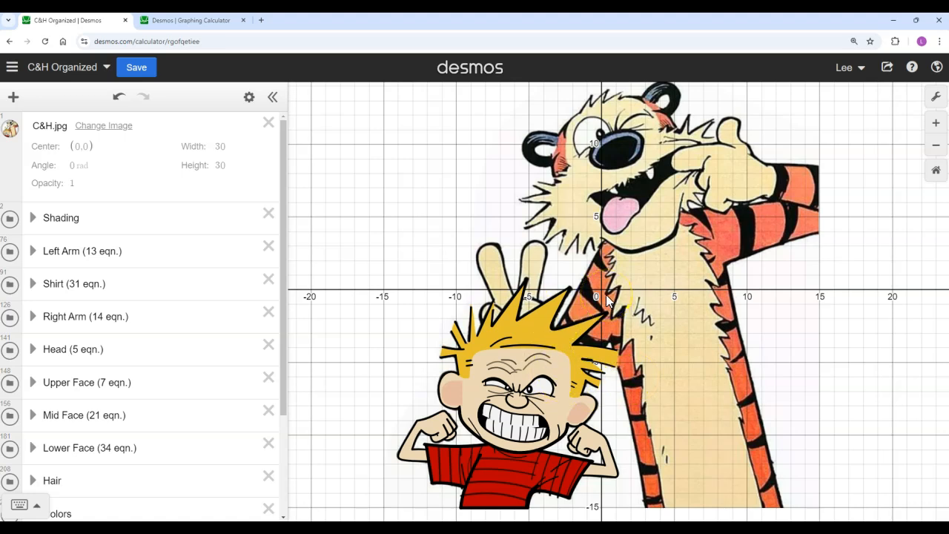
pyautogui.moveTo(486, 264)
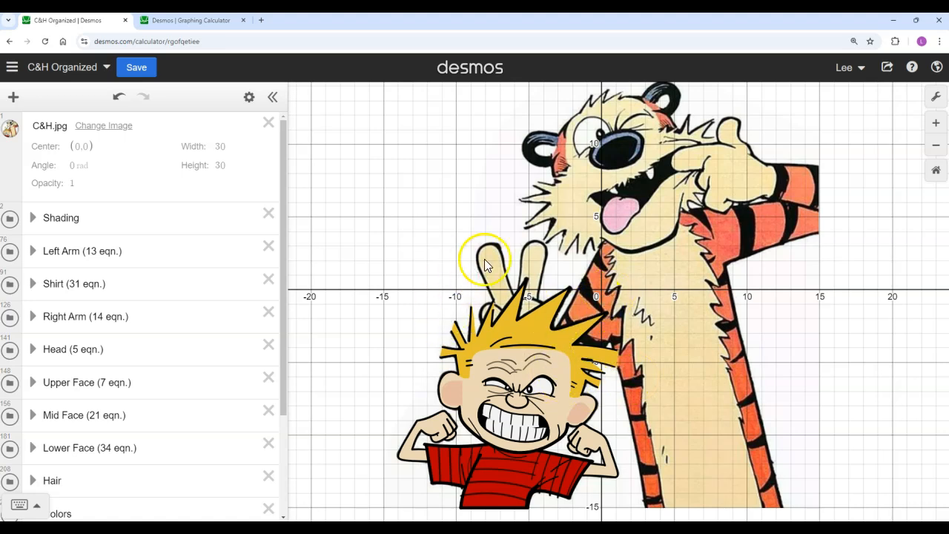
pyautogui.moveTo(436, 248)
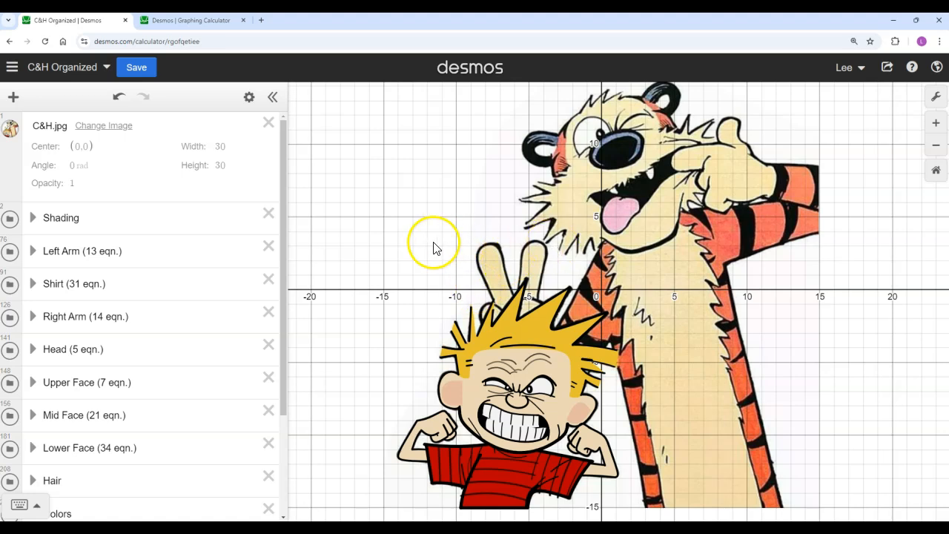
pyautogui.moveTo(672, 230)
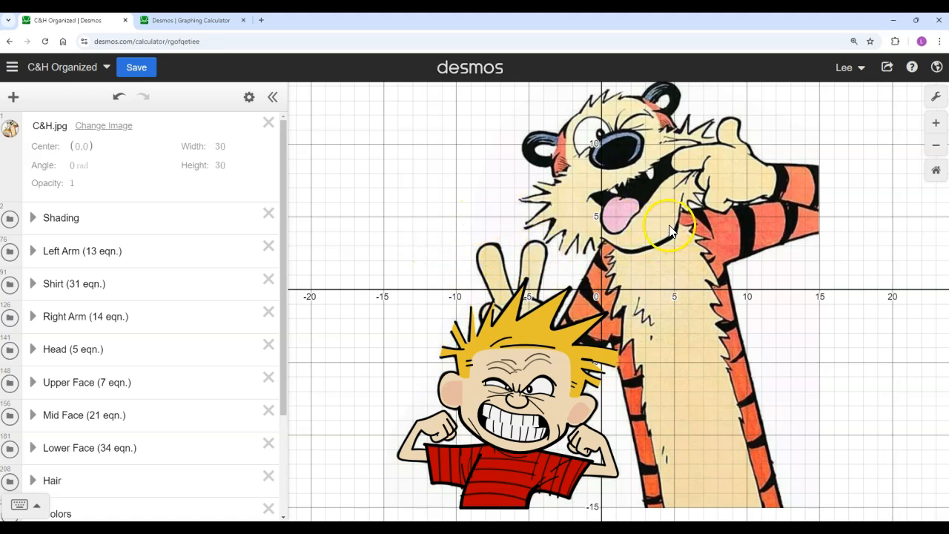
pyautogui.moveTo(593, 233)
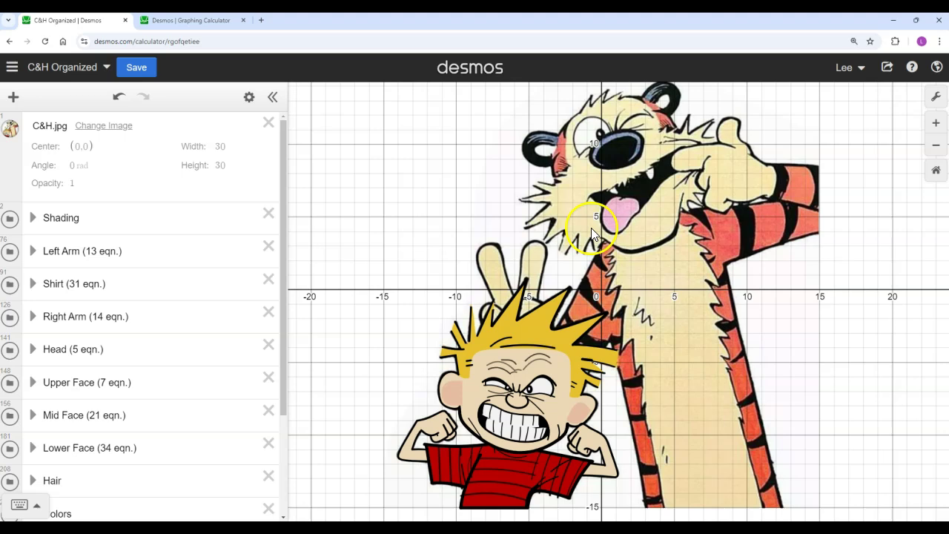
pyautogui.moveTo(640, 273)
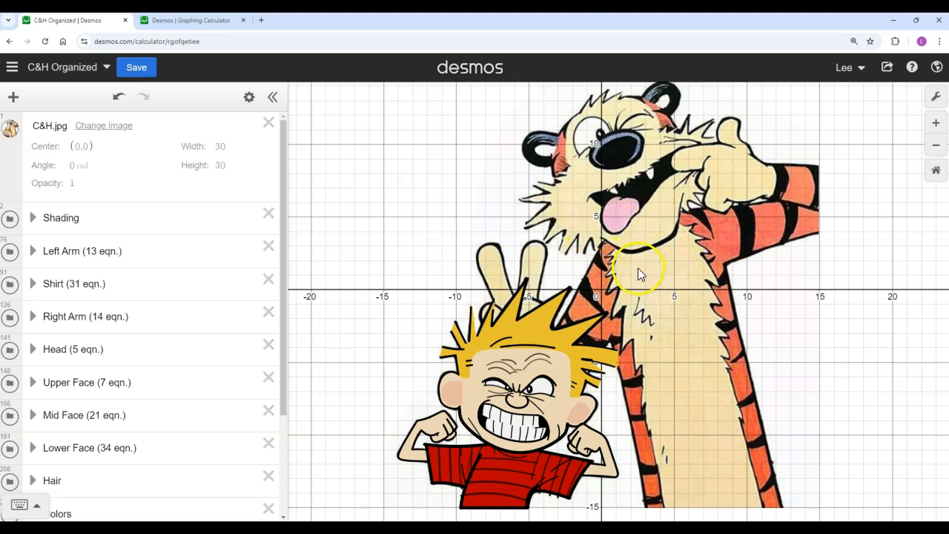
pyautogui.moveTo(563, 319)
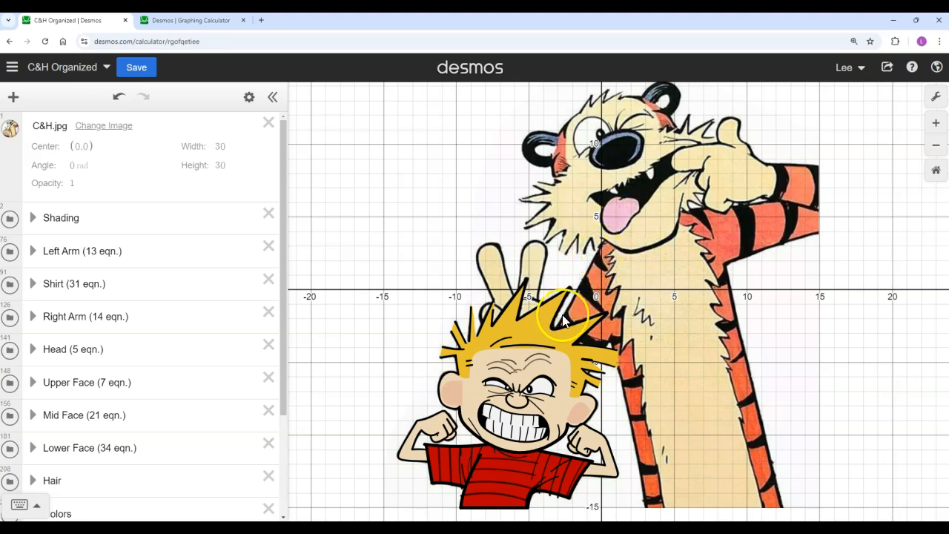
pyautogui.moveTo(642, 304)
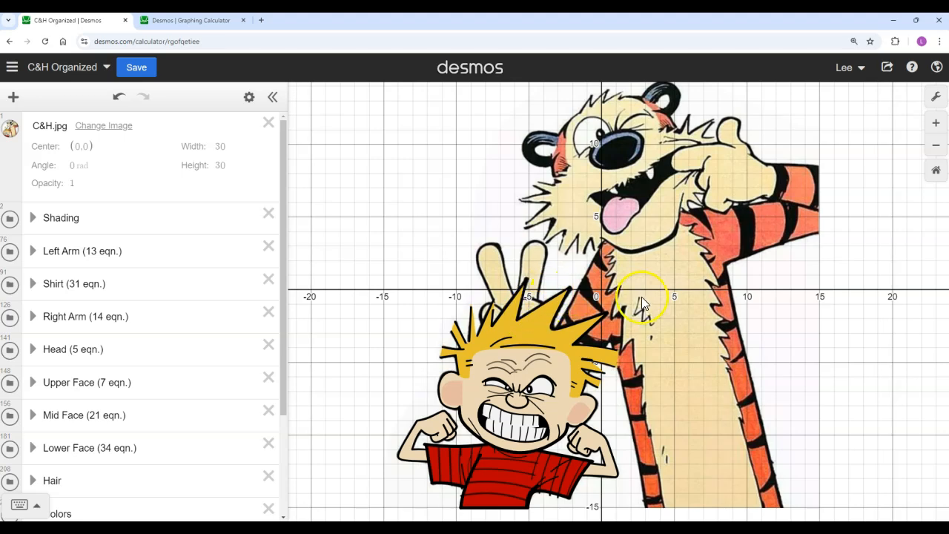
pyautogui.moveTo(638, 308)
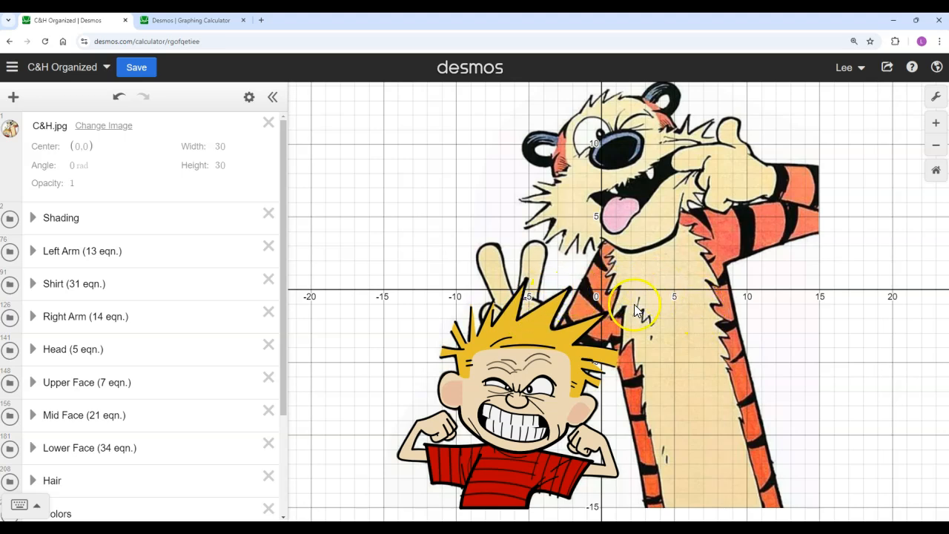
pyautogui.moveTo(726, 235)
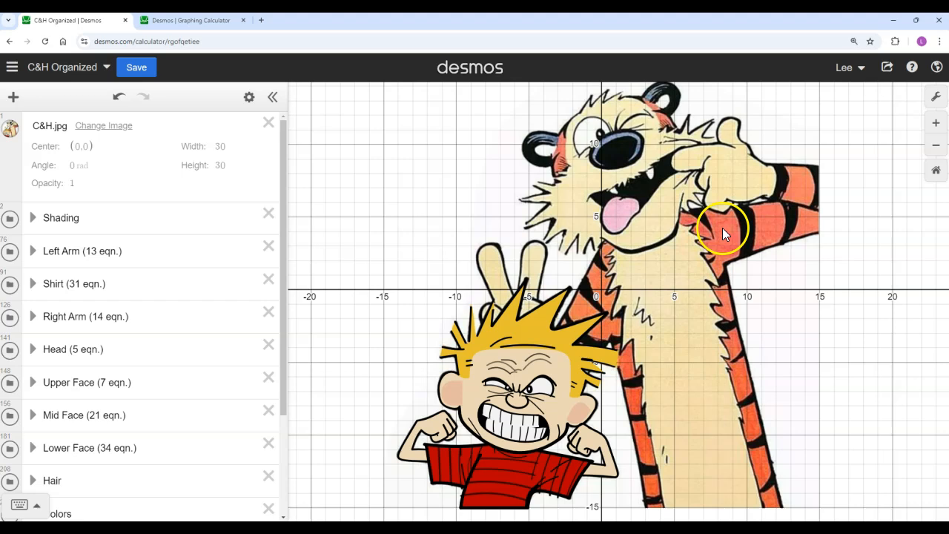
pyautogui.moveTo(520, 445)
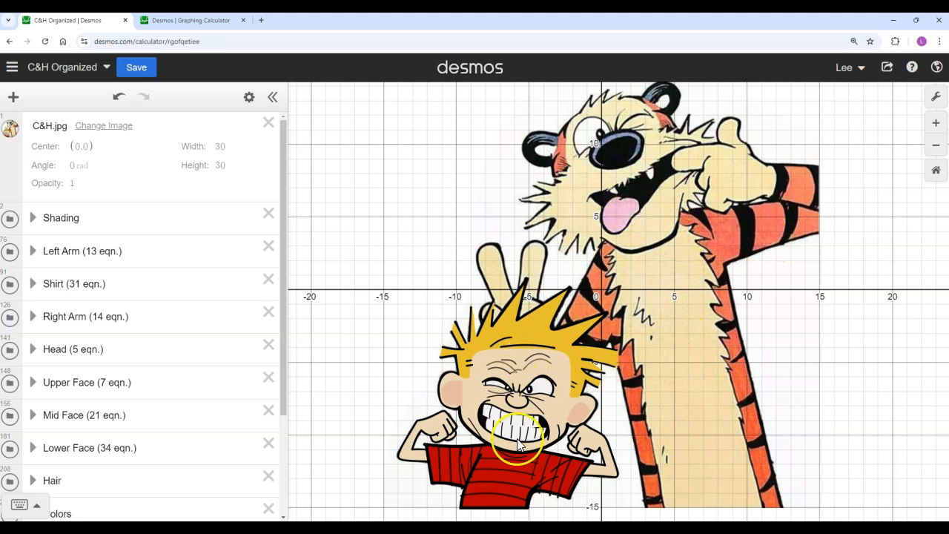
pyautogui.moveTo(689, 408)
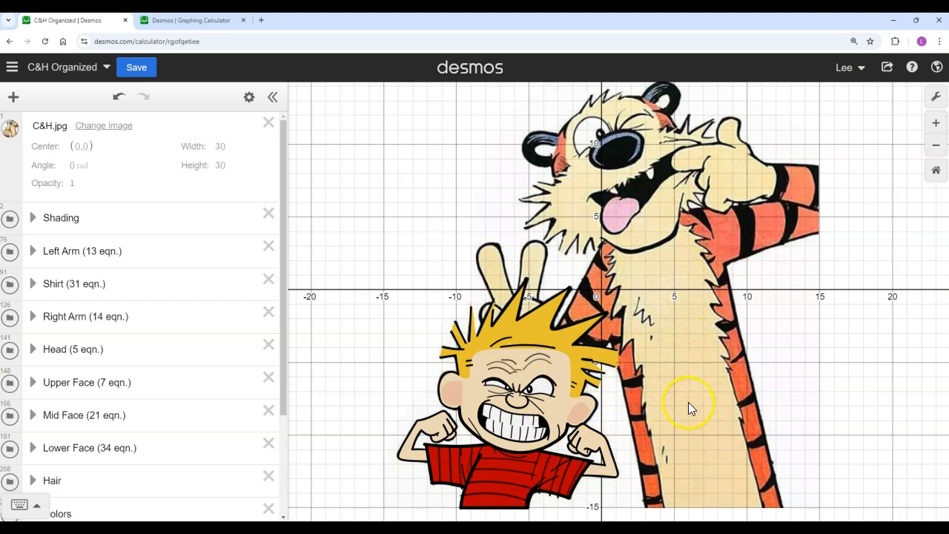
pyautogui.moveTo(813, 284)
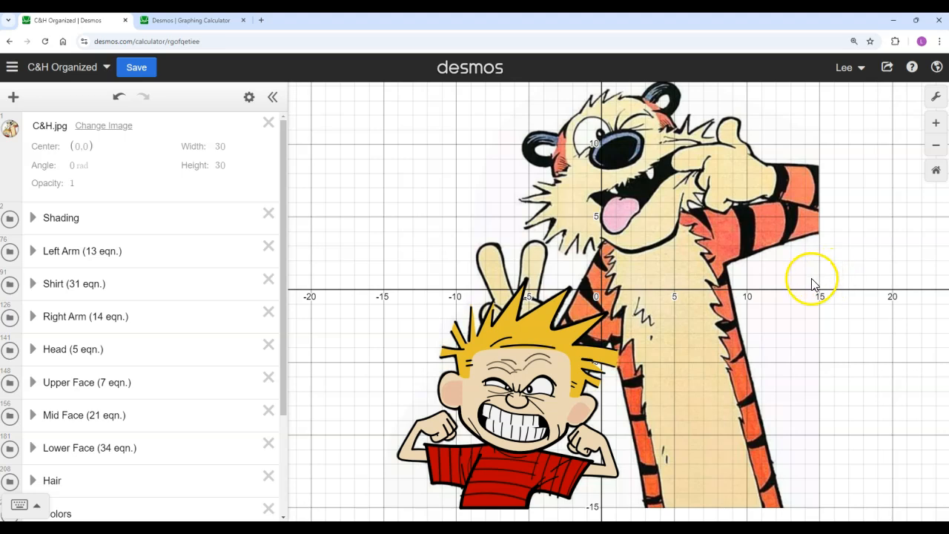
pyautogui.moveTo(807, 313)
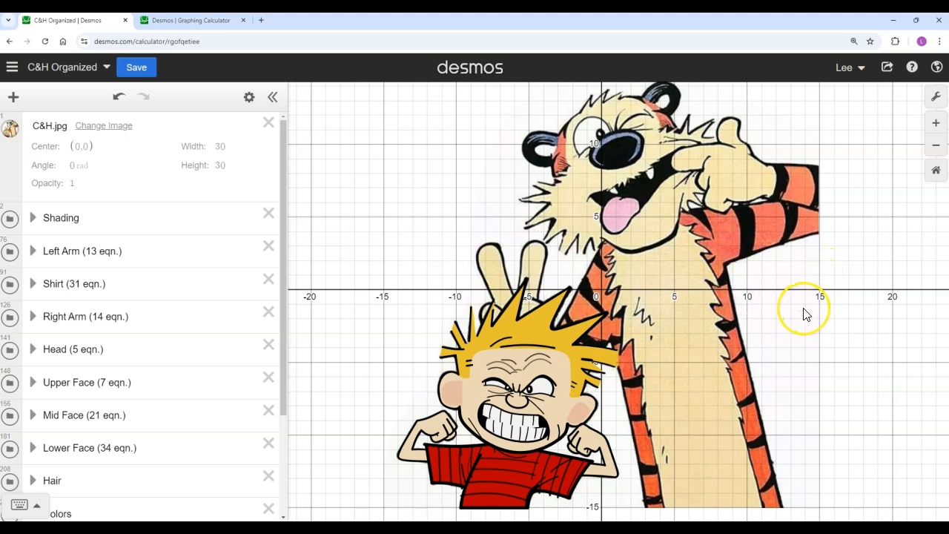
pyautogui.moveTo(807, 313)
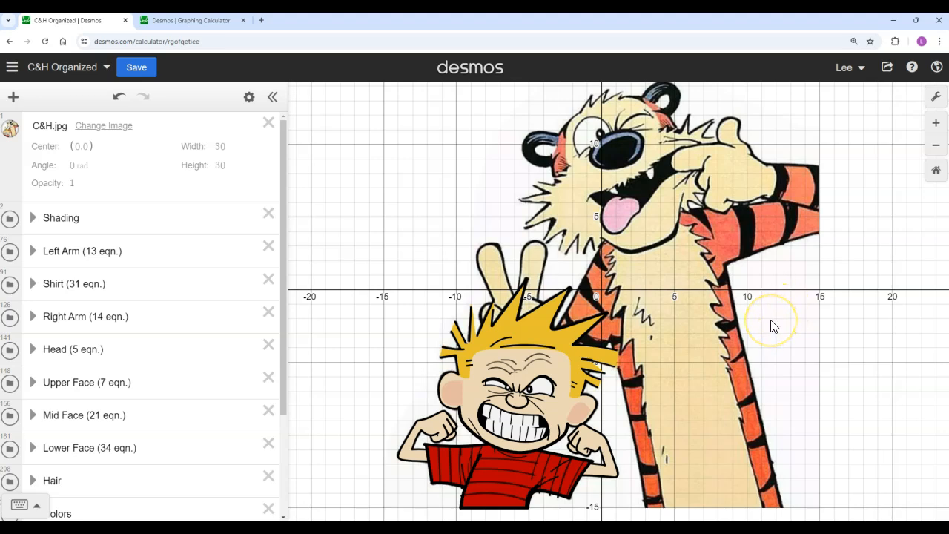
pyautogui.moveTo(719, 341)
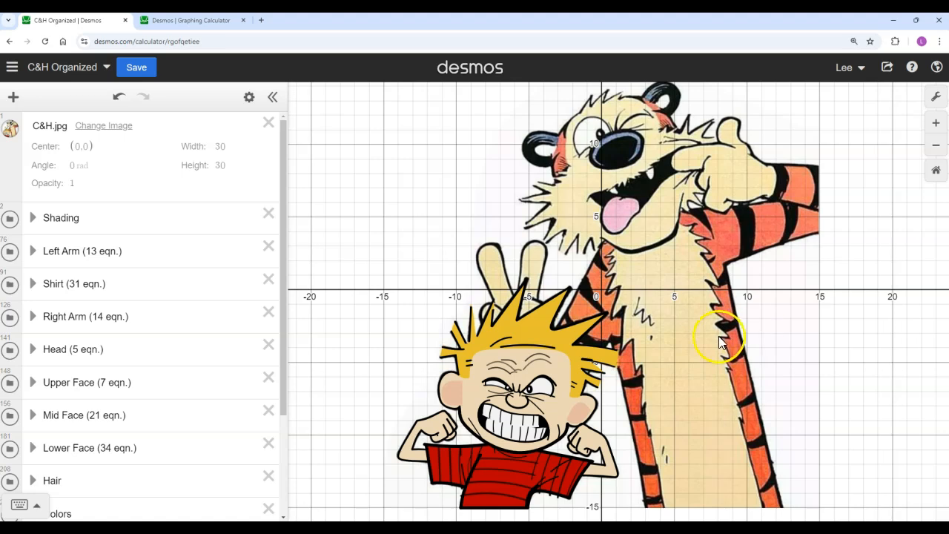
pyautogui.moveTo(404, 239)
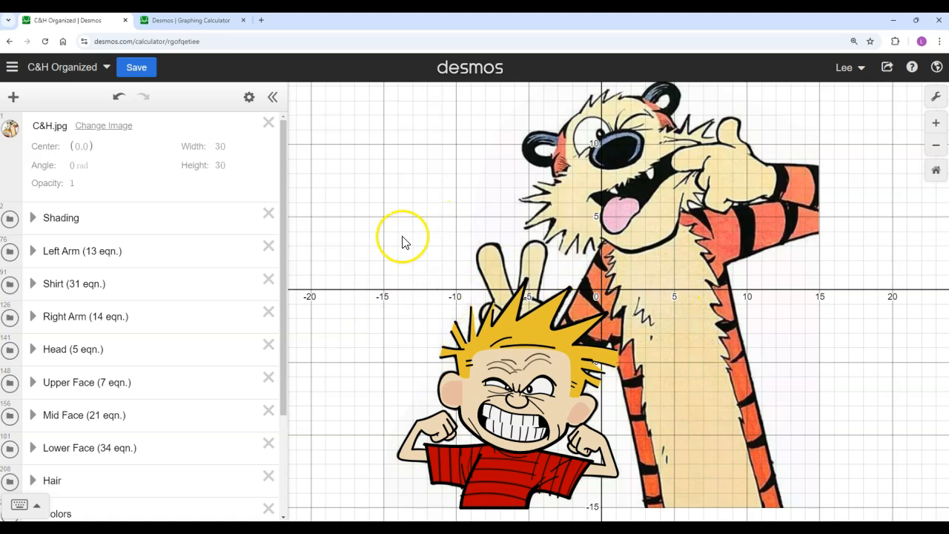
pyautogui.moveTo(407, 233)
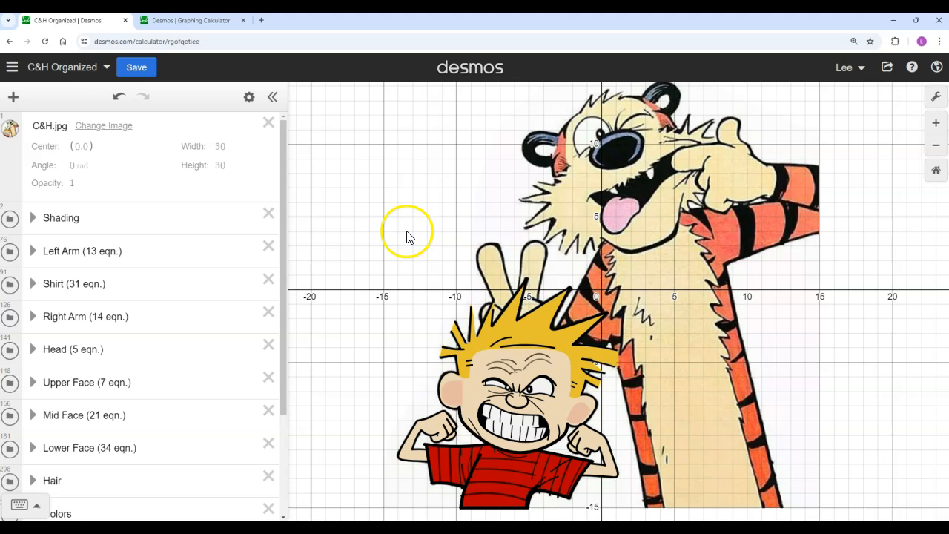
pyautogui.moveTo(776, 281)
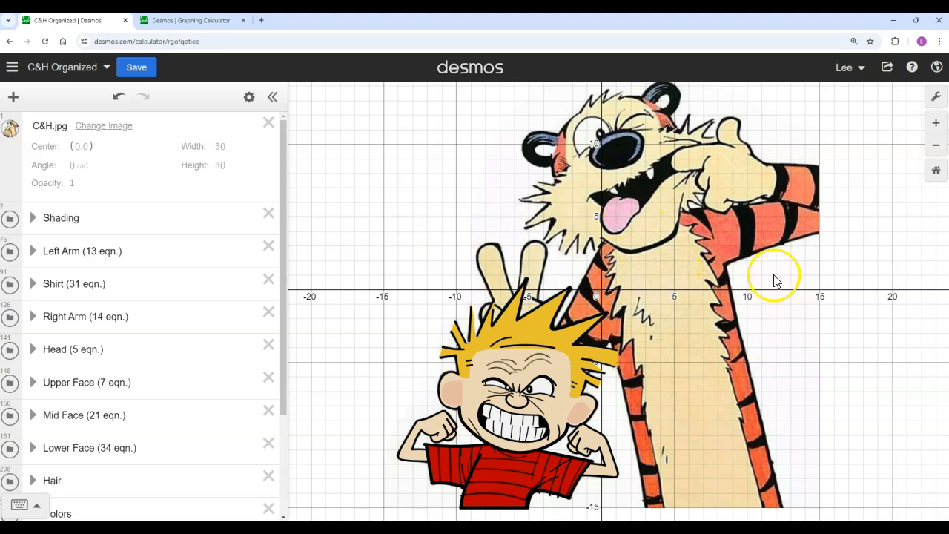
pyautogui.moveTo(639, 317)
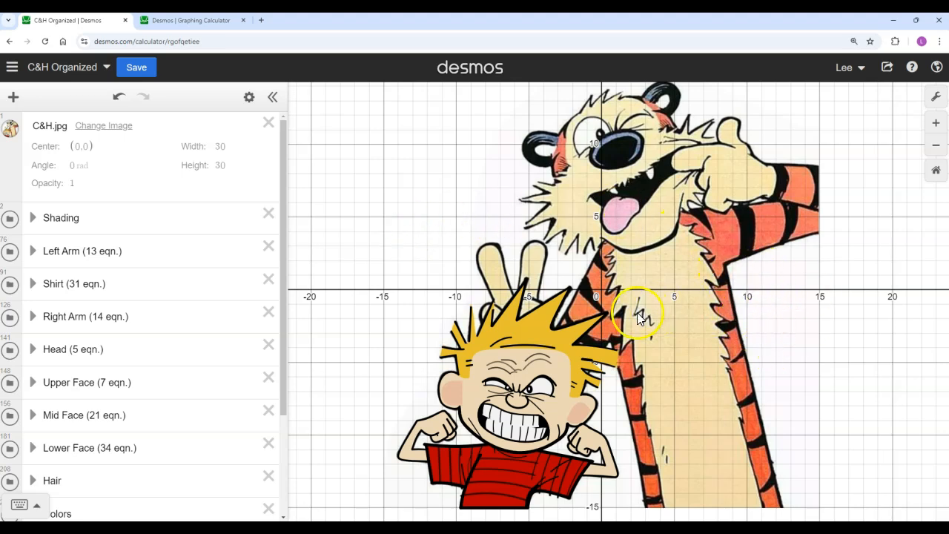